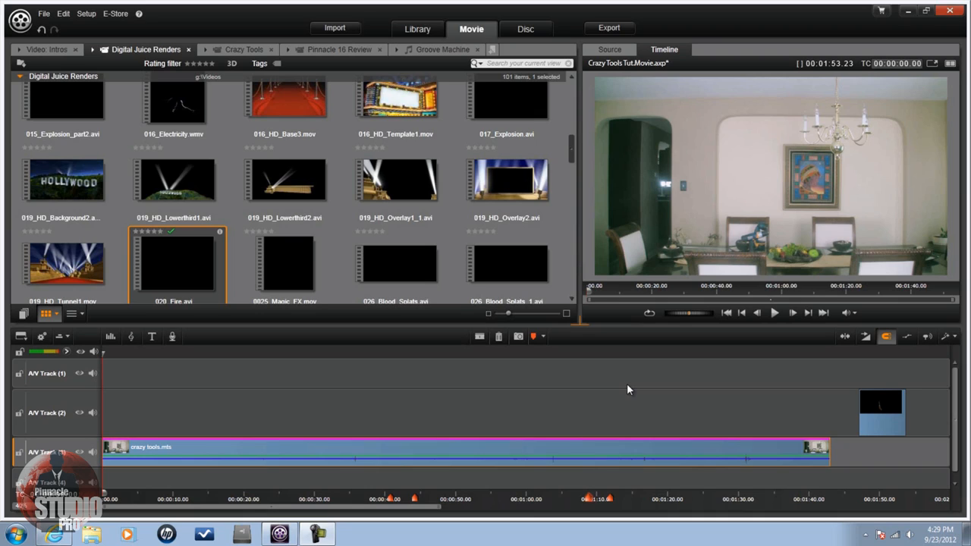
mouse_move(386, 466)
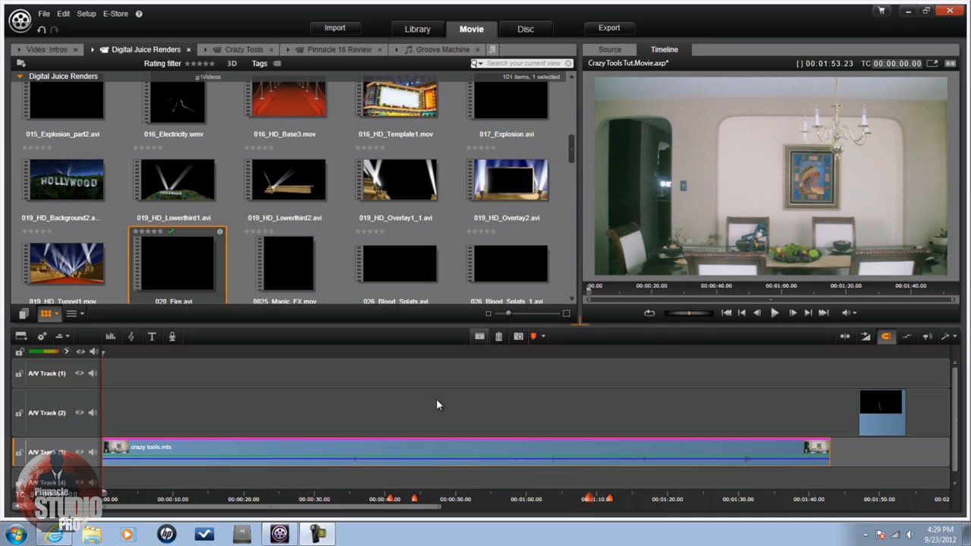
mouse_move(422, 455)
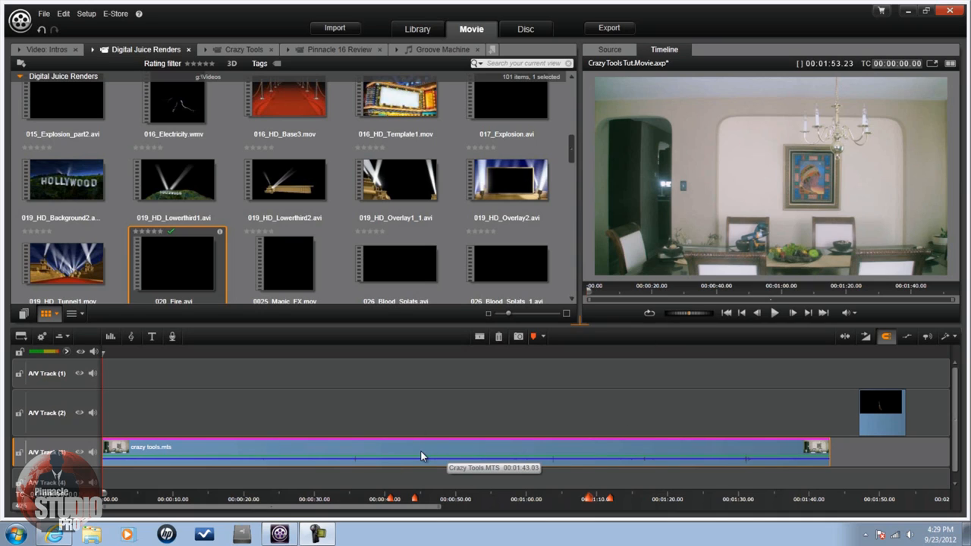
mouse_move(410, 456)
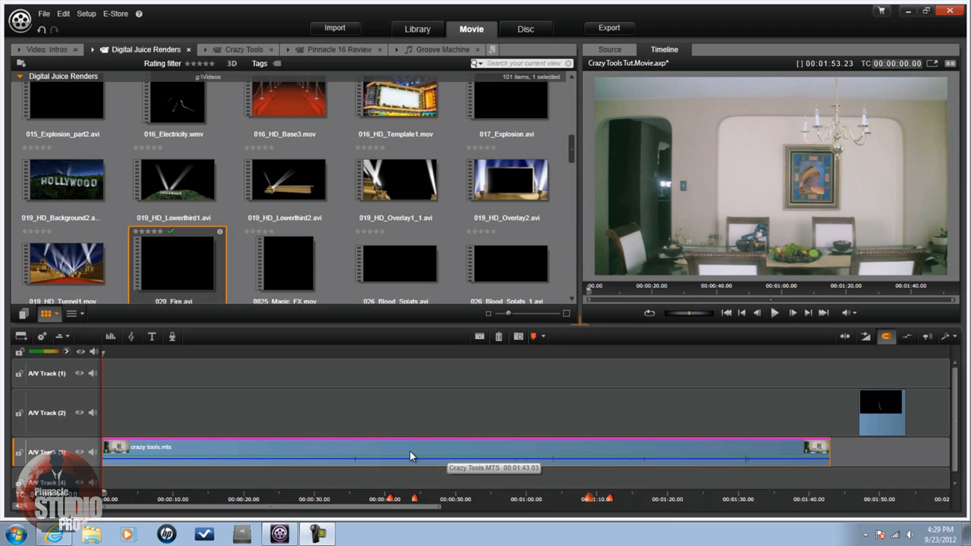
mouse_move(370, 453)
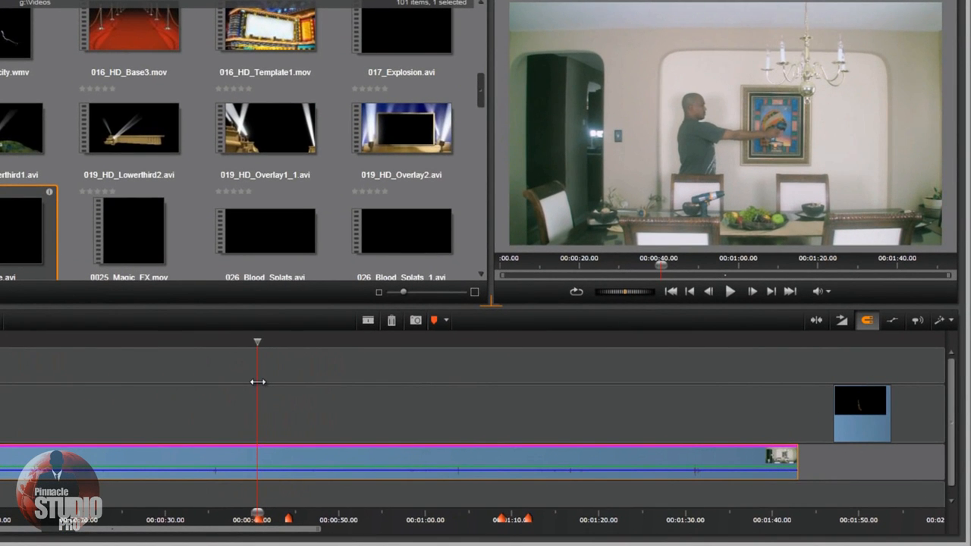
mouse_move(287, 366)
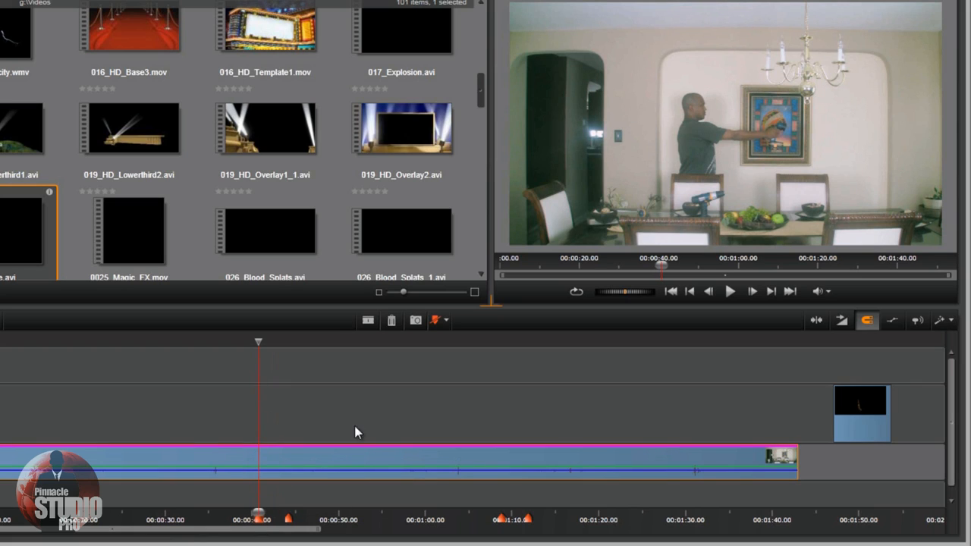
mouse_move(346, 413)
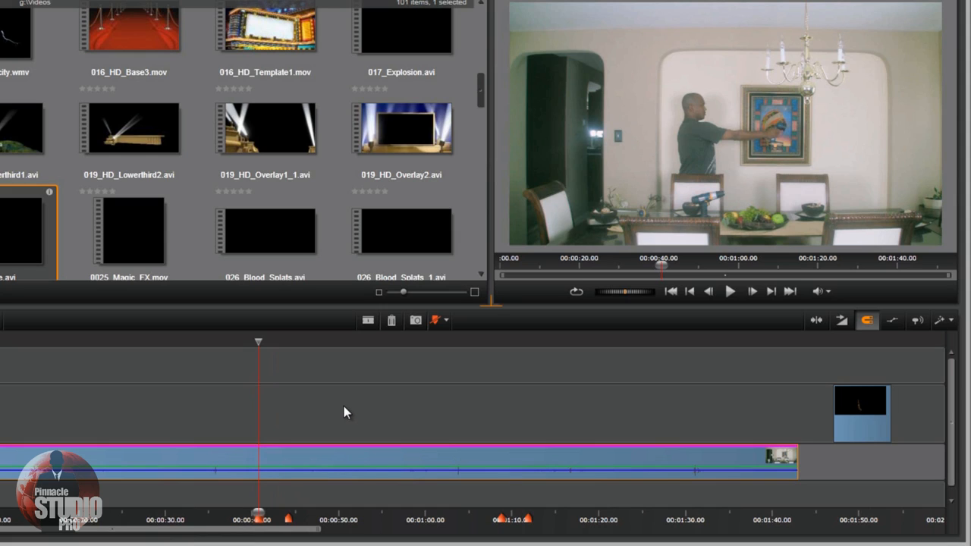
mouse_move(326, 440)
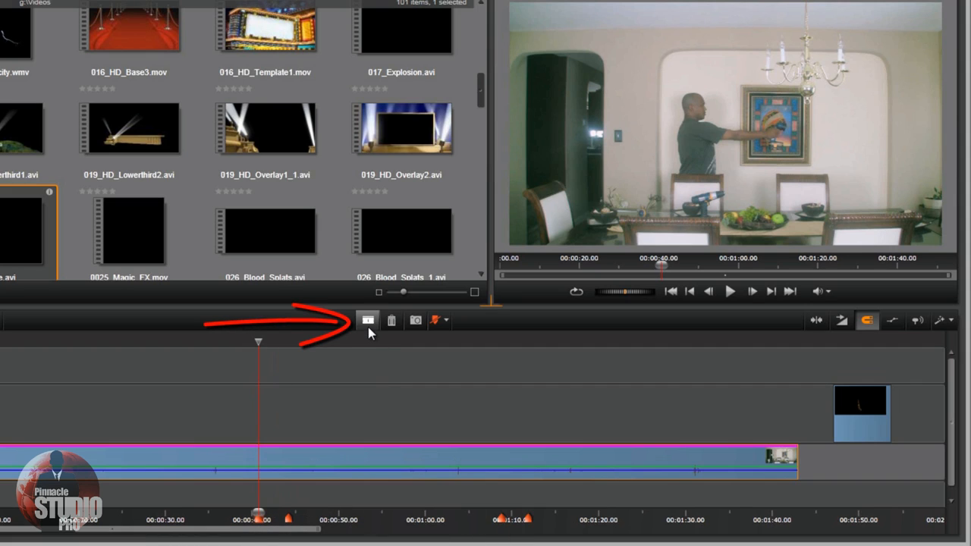
Step: Split the Crazy Tools clip at two playhead positions with the razor tool
left_click(367, 320)
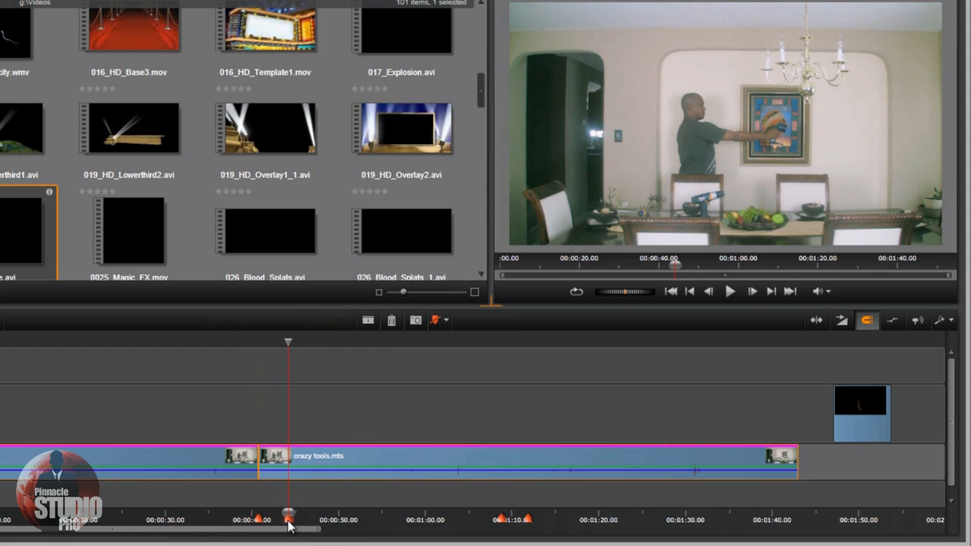
mouse_move(409, 421)
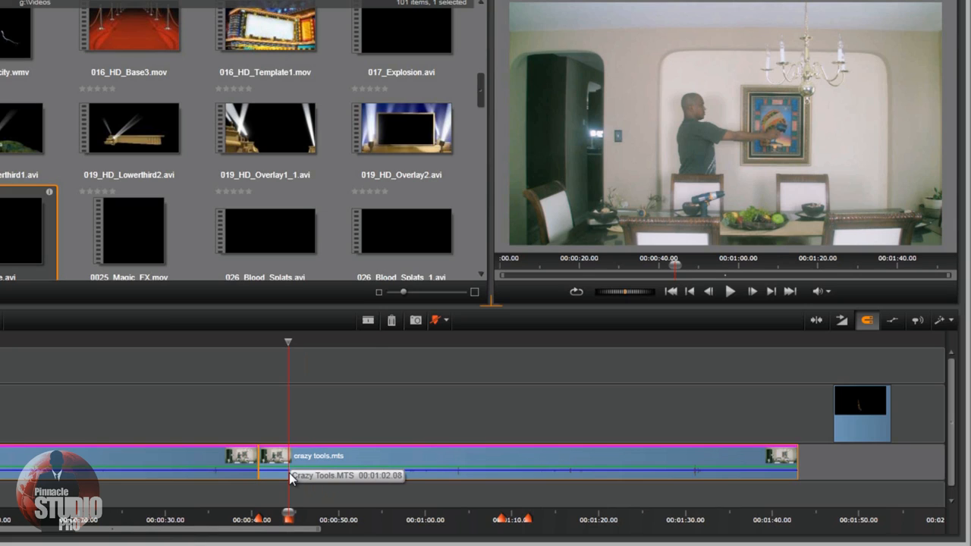
mouse_move(321, 425)
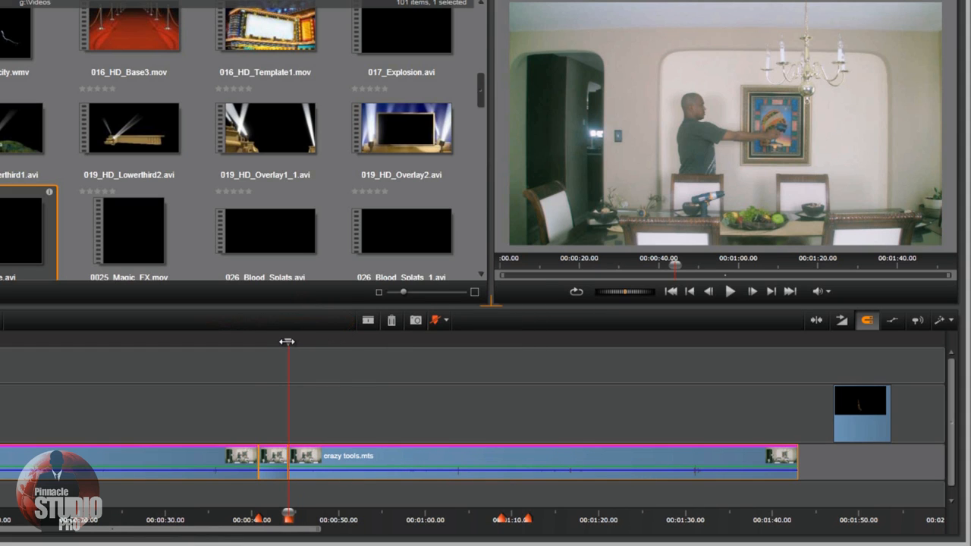
left_click(504, 519)
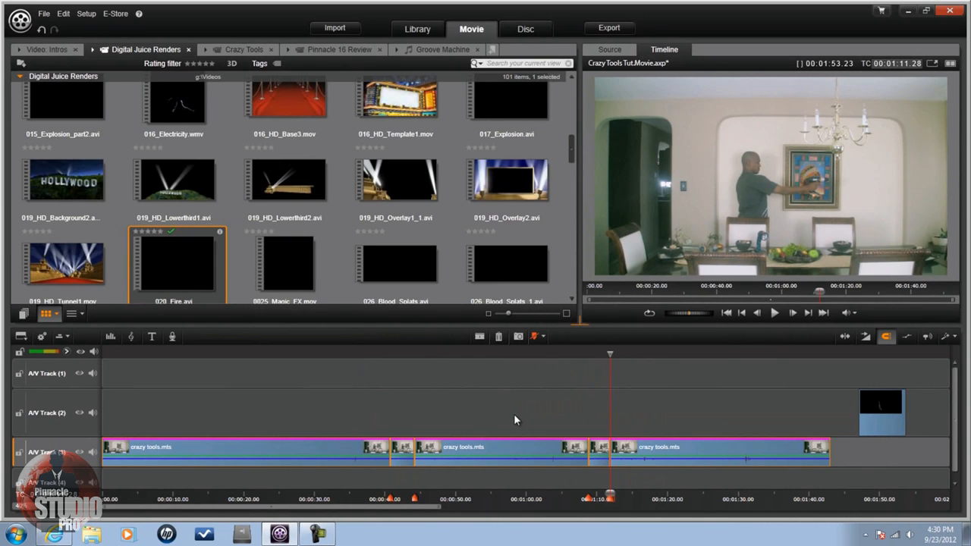
mouse_move(521, 422)
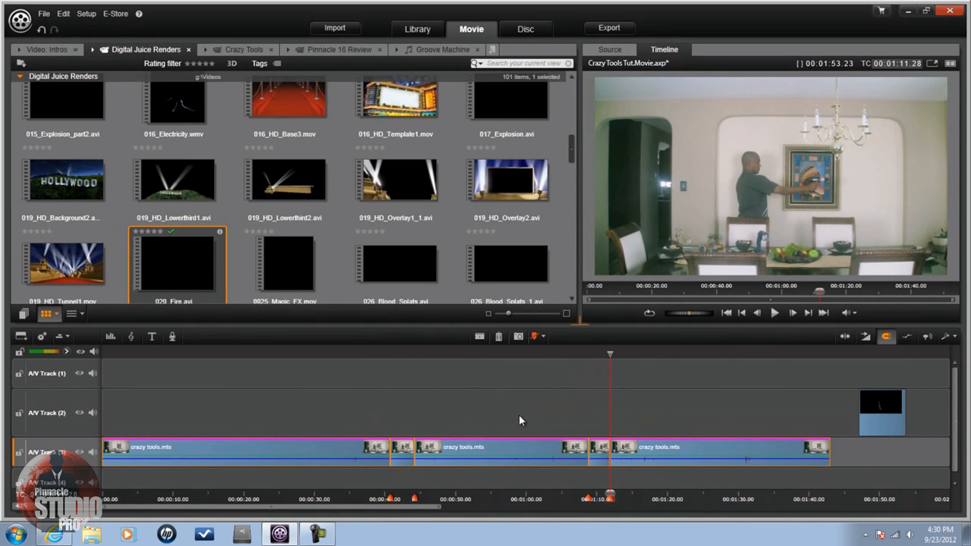
mouse_move(595, 427)
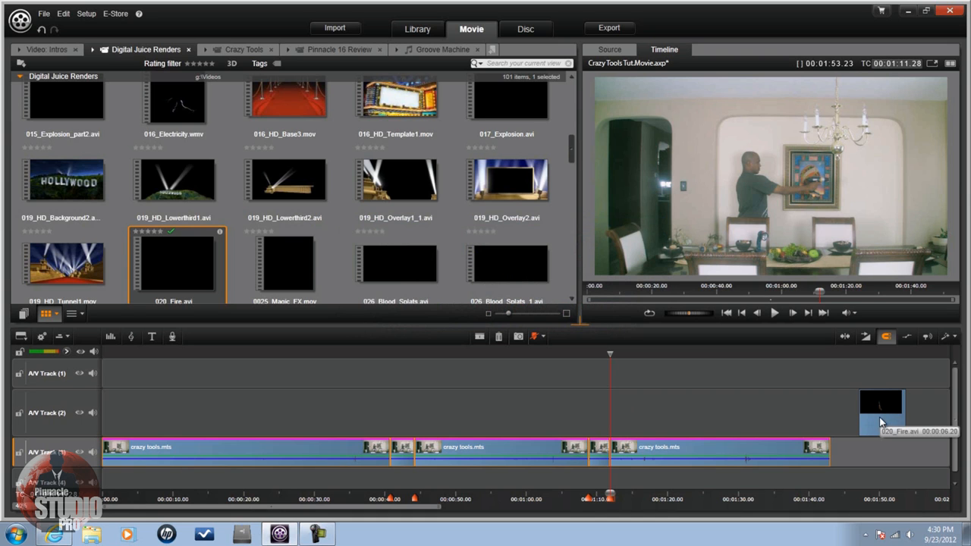
Step: Move 020_Fire.avi on A/V Track 2 to the cut near 00:01:10 and bring up its editing options
left_click_drag(880, 413, 611, 413)
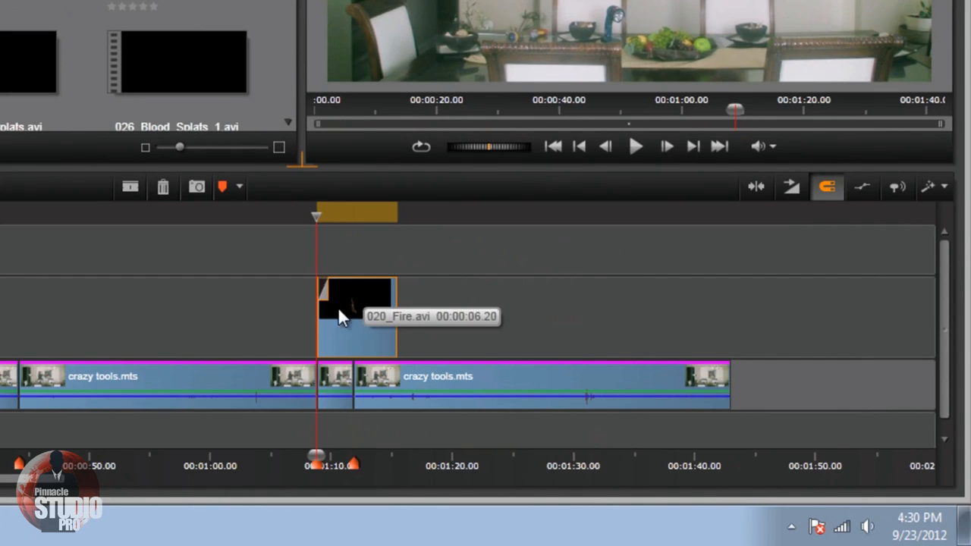
mouse_move(337, 320)
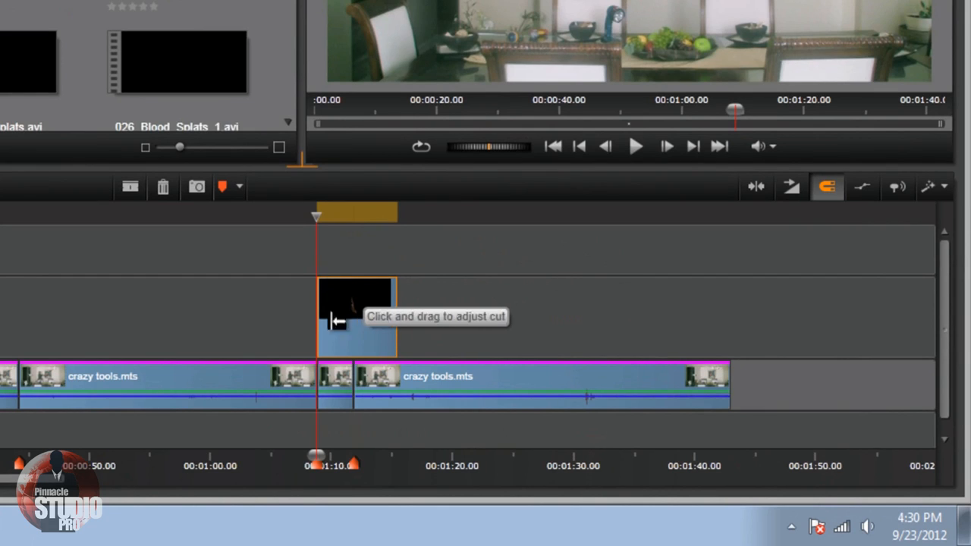
mouse_move(361, 343)
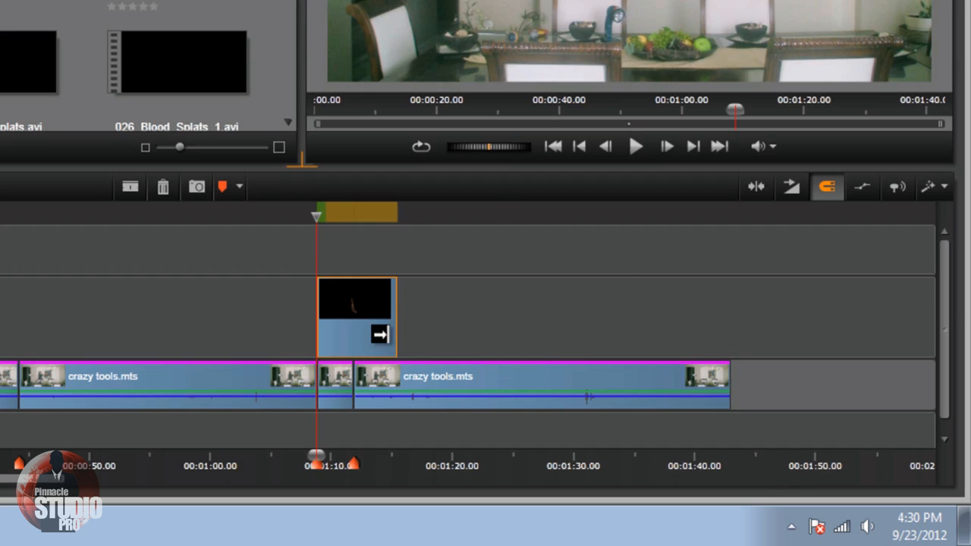
mouse_move(471, 325)
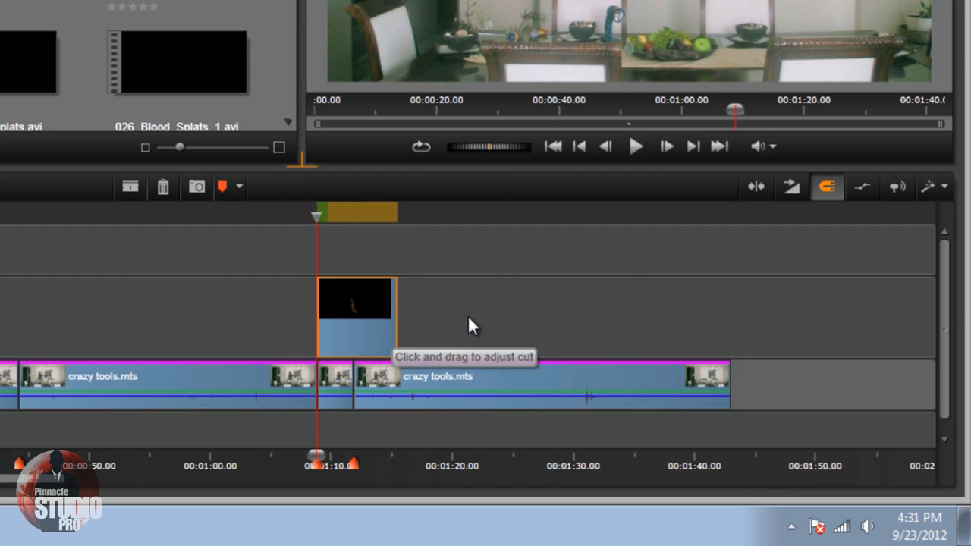
mouse_move(357, 334)
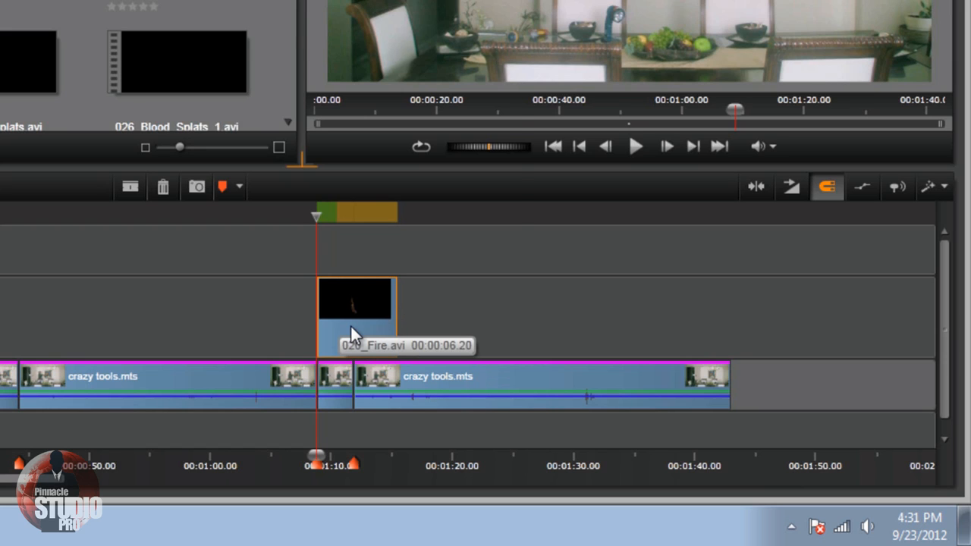
right_click(355, 312)
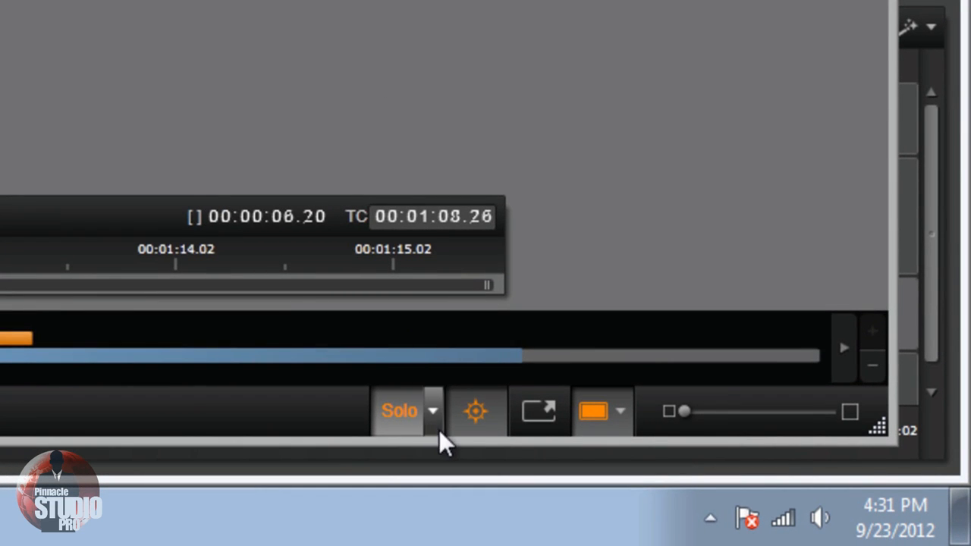
Step: Set the clip editor's Solo preview to 'Shows Media and tracks below'
left_click(433, 410)
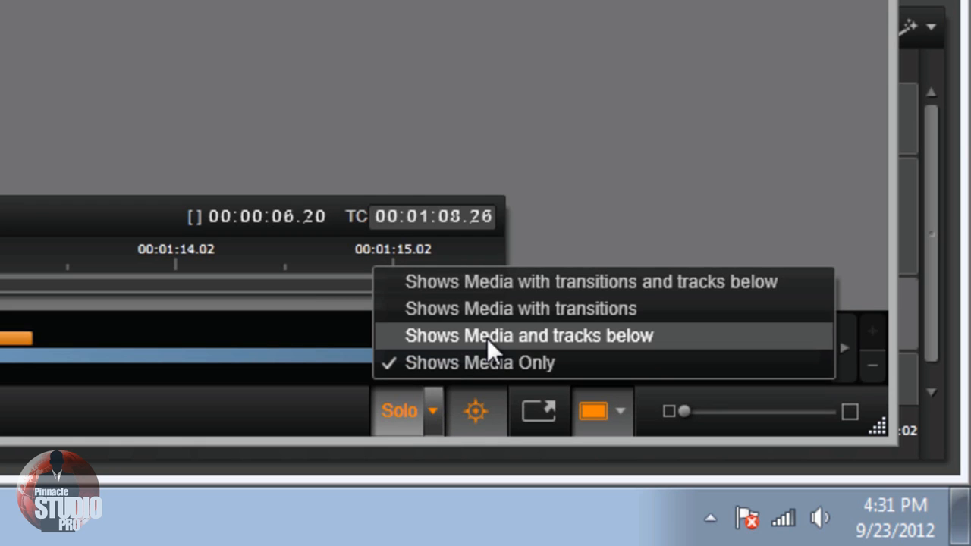
left_click(526, 335)
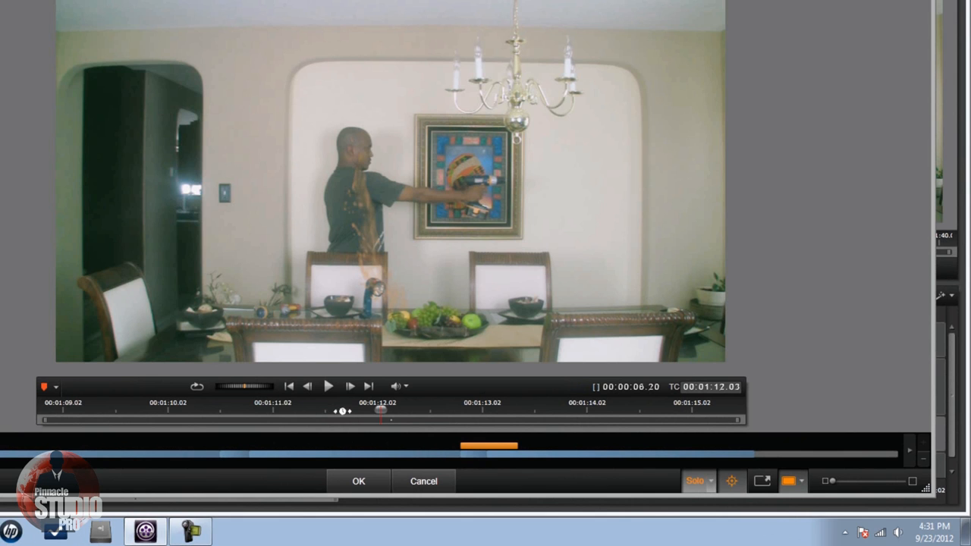
mouse_move(287, 430)
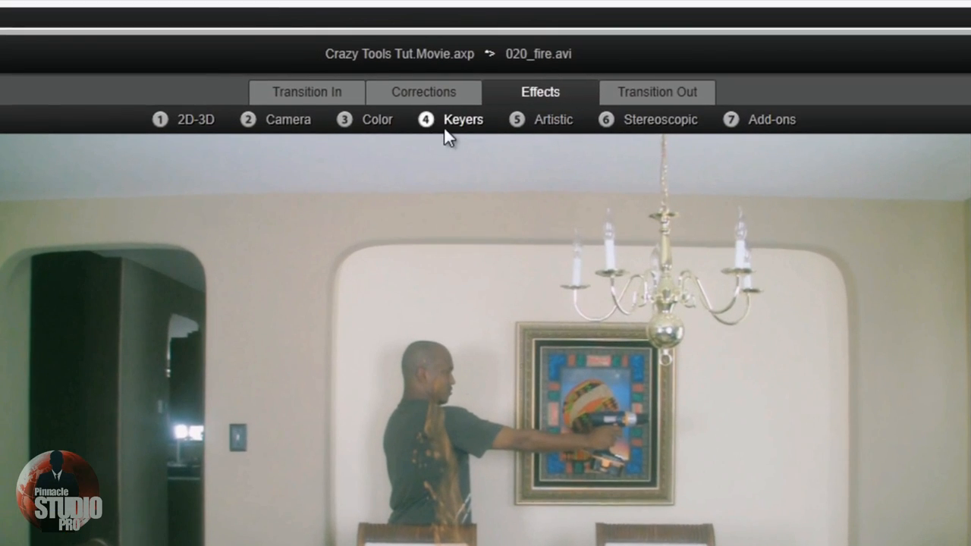
Step: From Effects > Keyers, try Transparency then apply the Luma Keyer to the fire clip
left_click(465, 119)
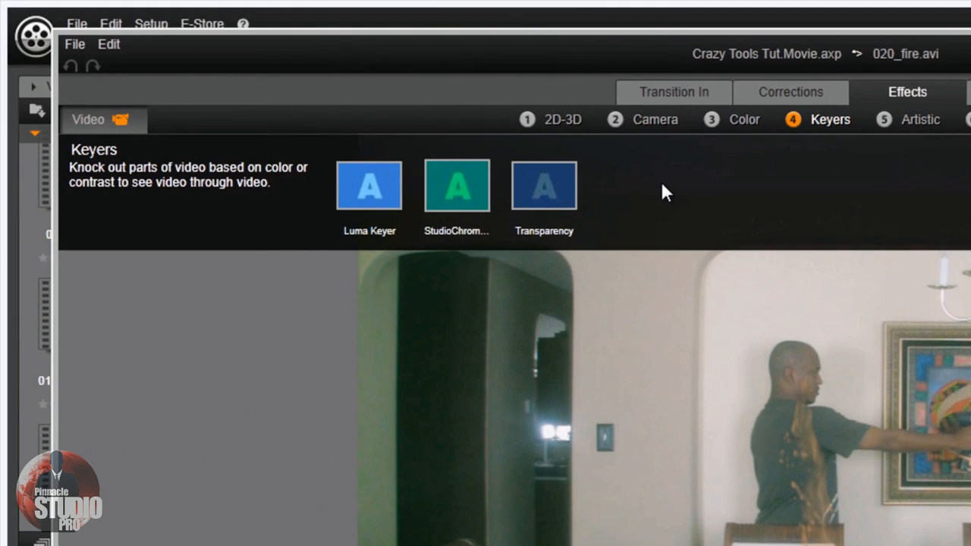
left_click(544, 185)
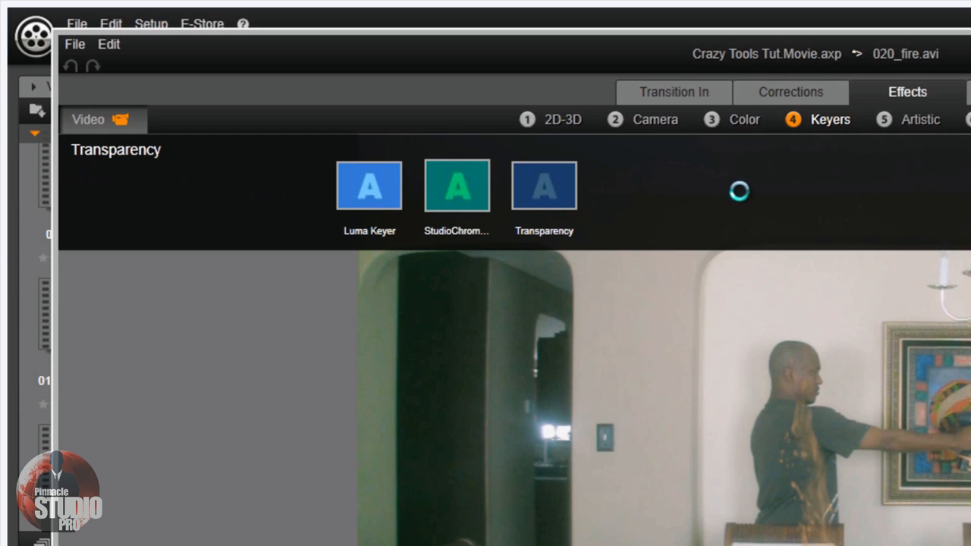
mouse_move(743, 200)
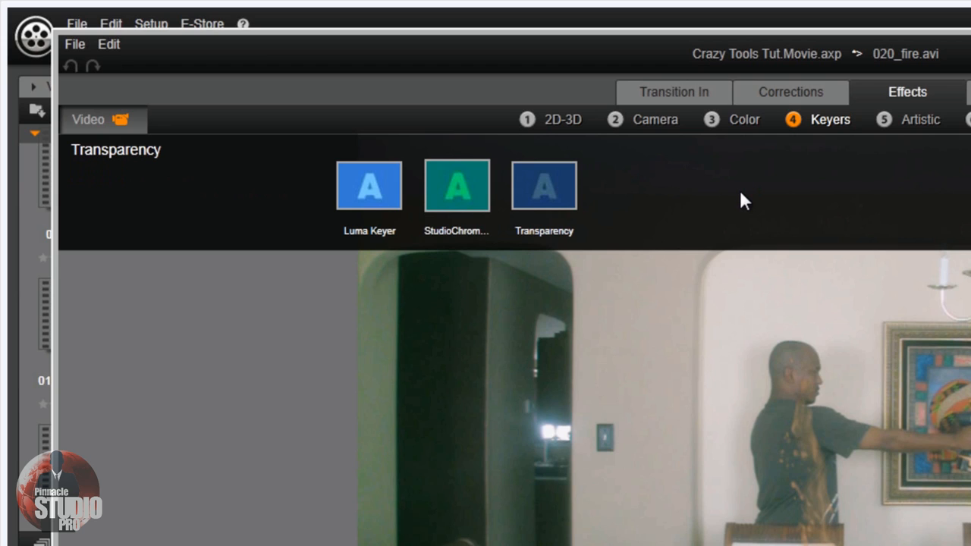
mouse_move(457, 185)
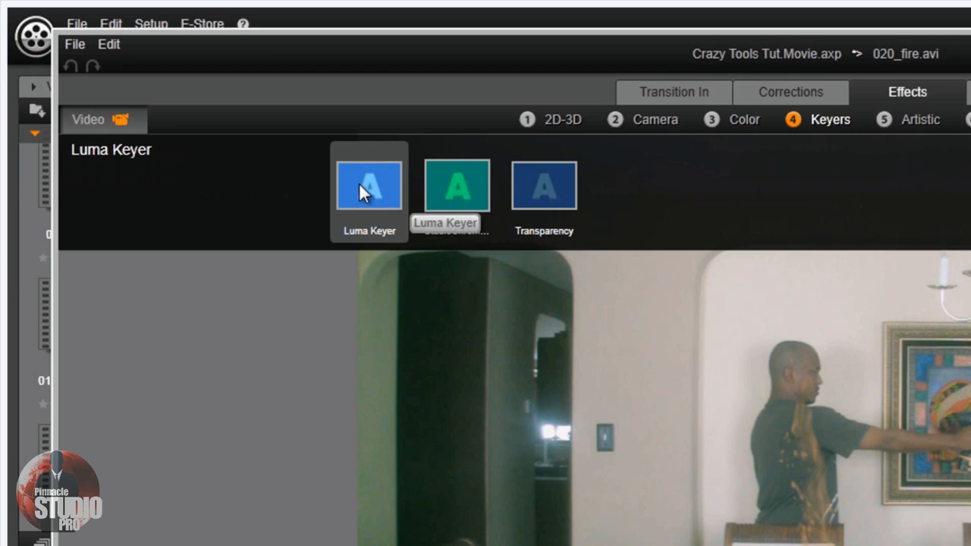
left_click(369, 185)
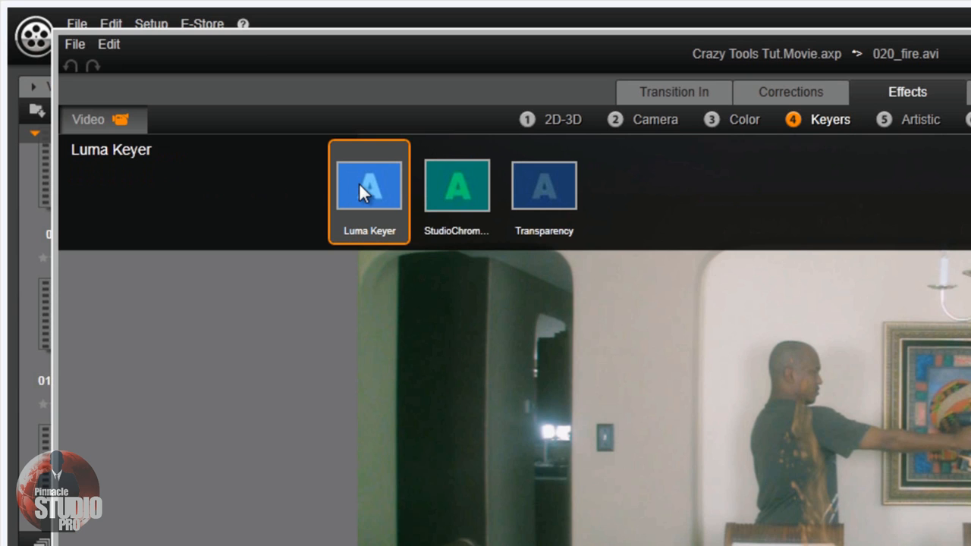
double_click(369, 185)
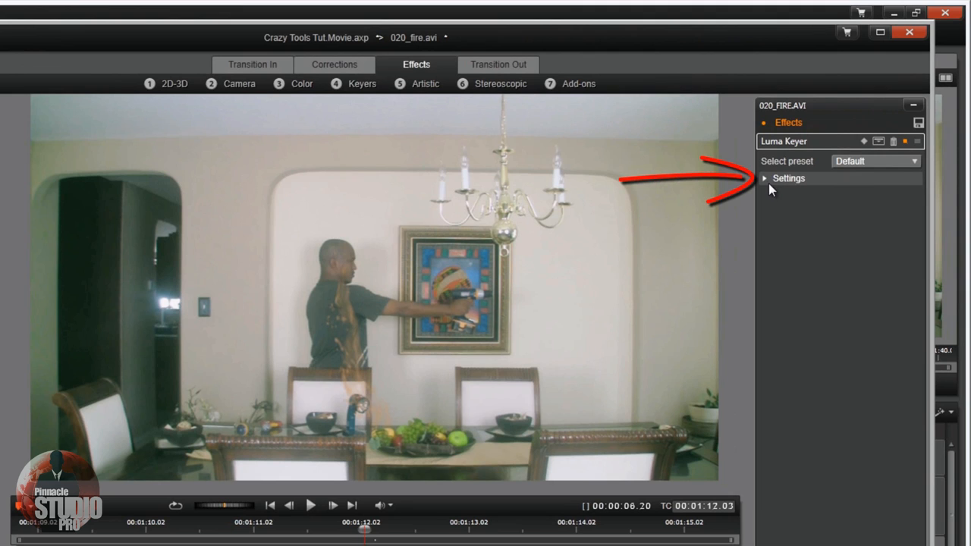
Step: Set Luma Center to 82.09 and Radius to about 23.16 so the fire's background drops out
left_click(765, 179)
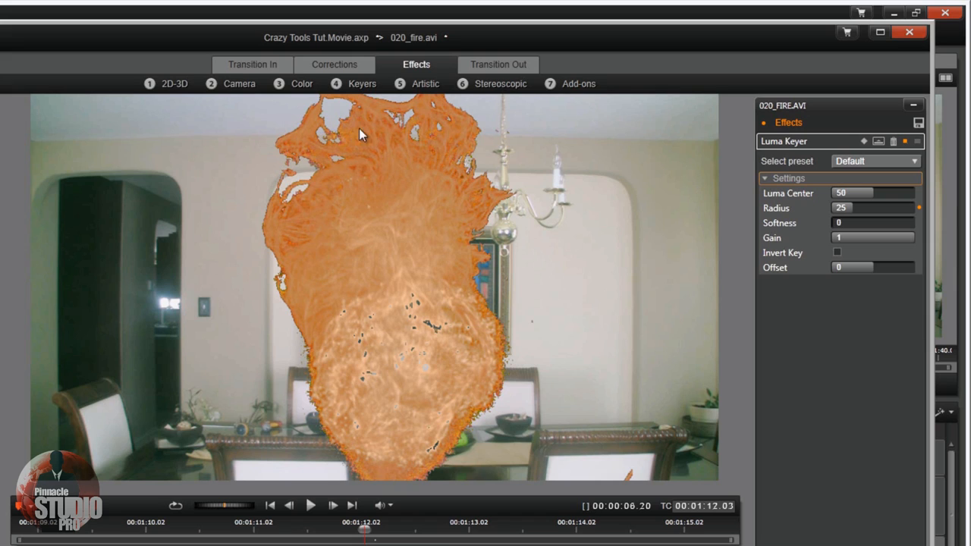
mouse_move(454, 161)
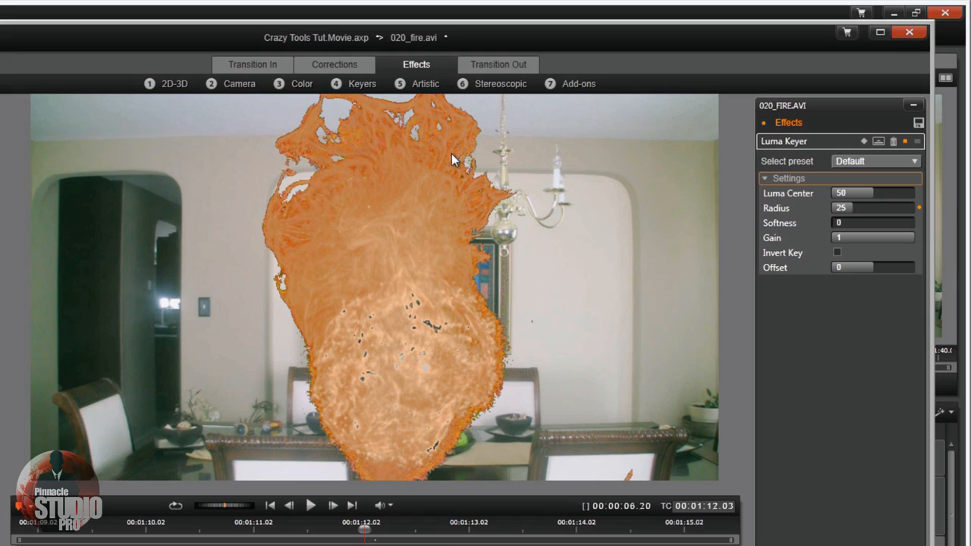
mouse_move(328, 313)
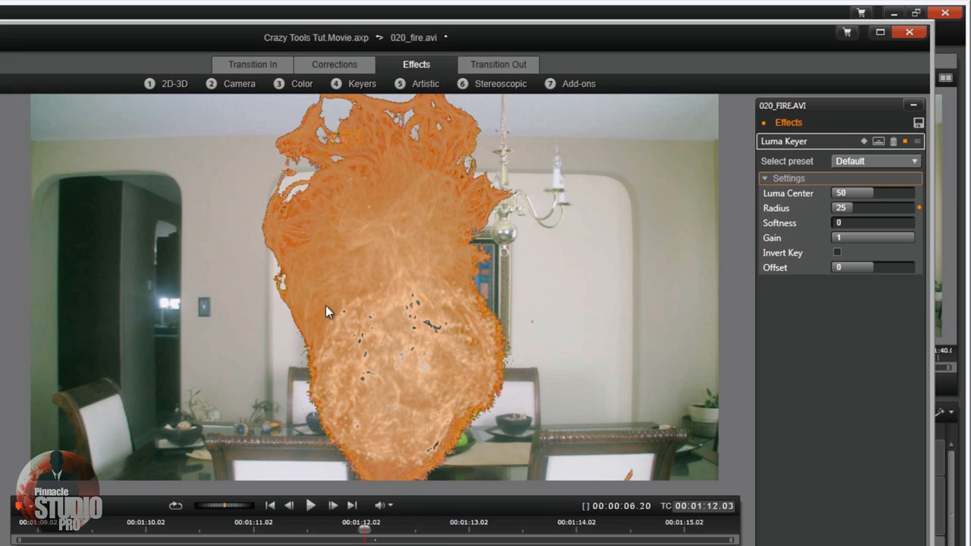
mouse_move(463, 233)
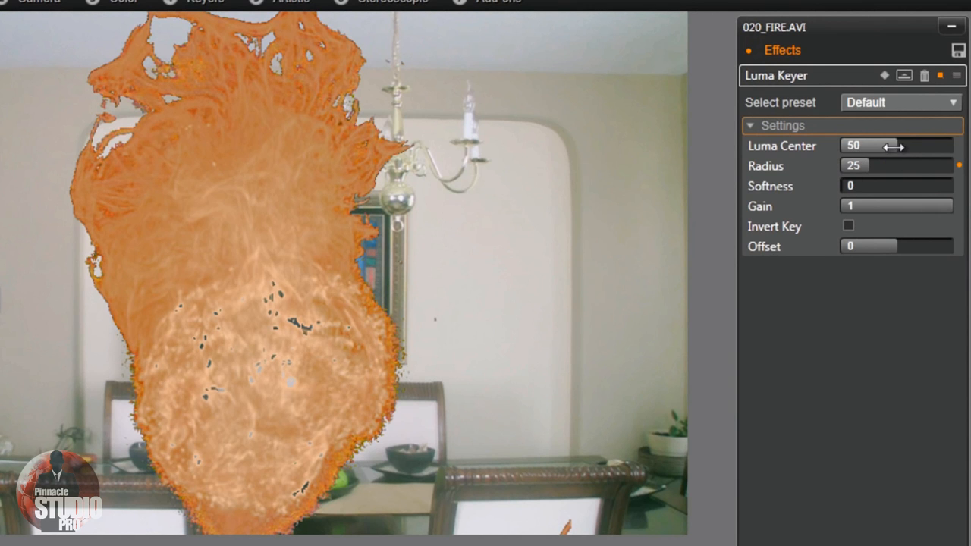
left_click_drag(880, 145, 933, 145)
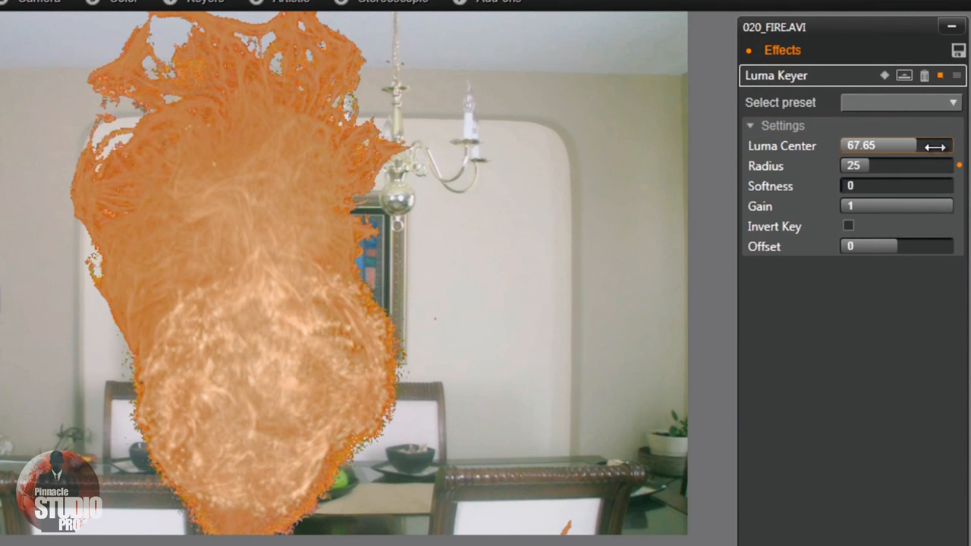
left_click_drag(935, 146, 955, 155)
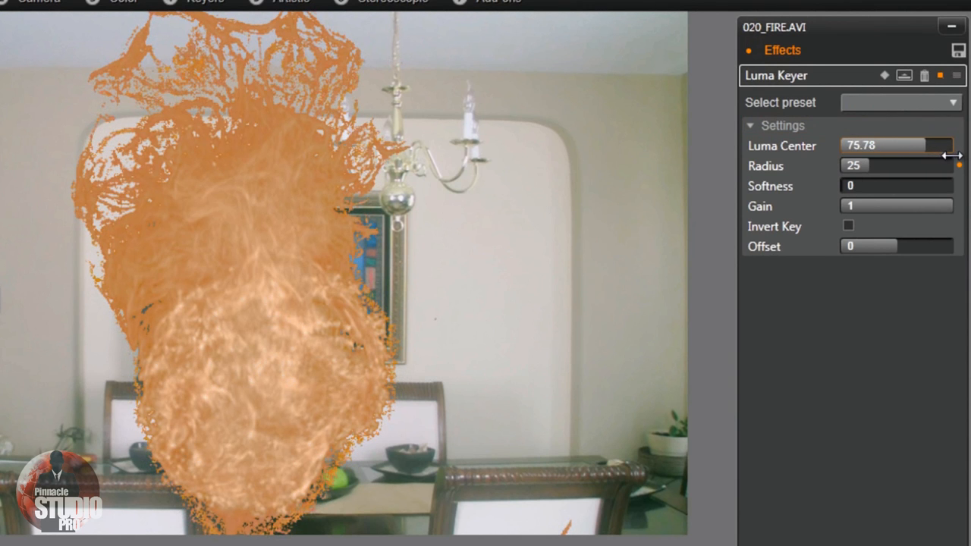
left_click_drag(941, 146, 960, 145)
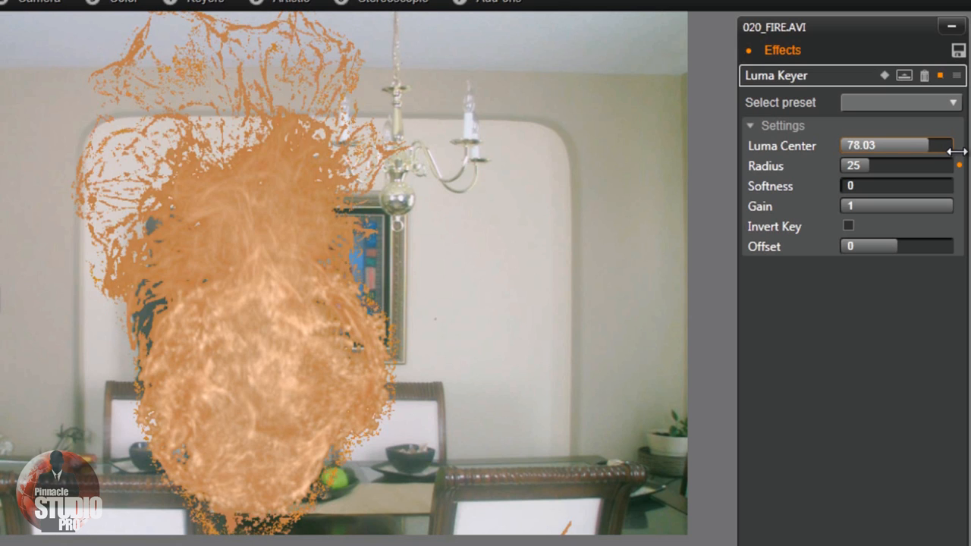
left_click_drag(948, 146, 957, 146)
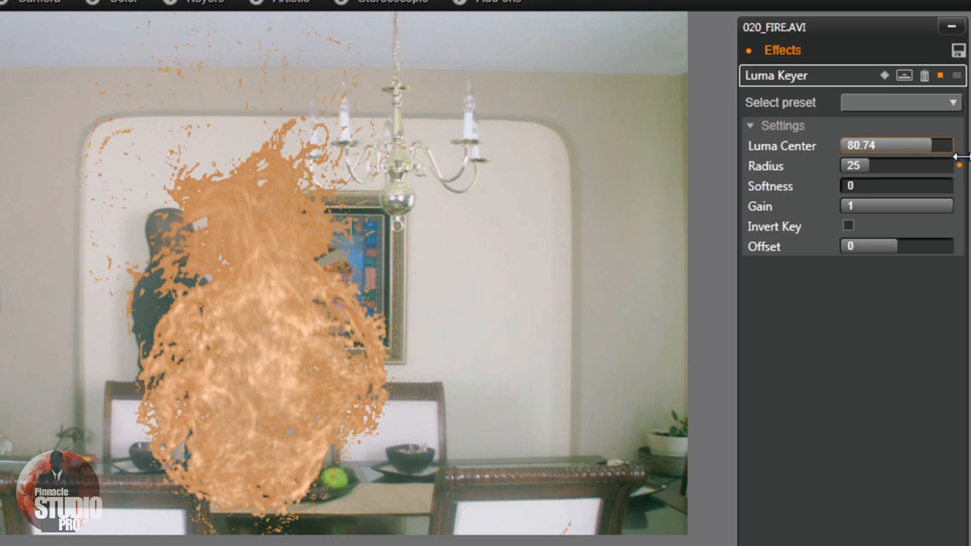
left_click_drag(953, 146, 956, 145)
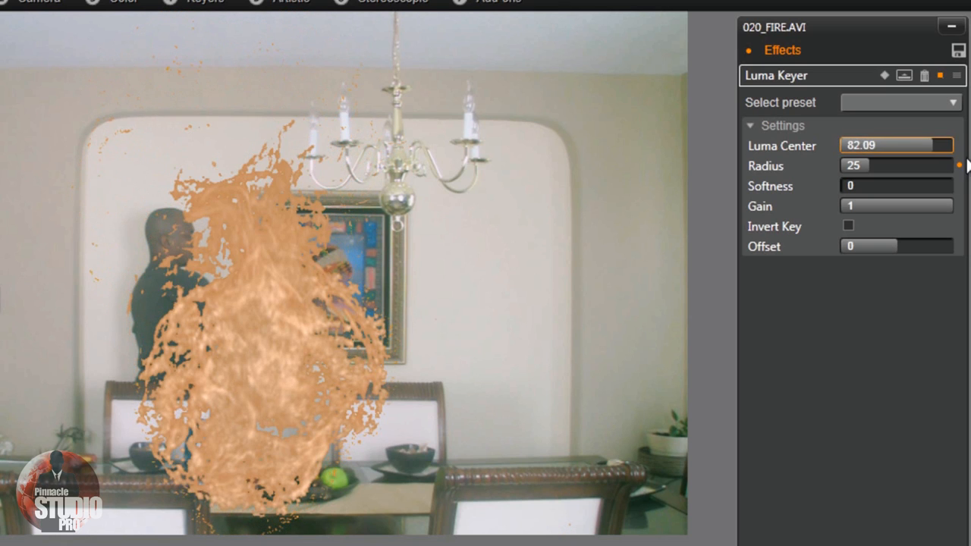
mouse_move(842, 179)
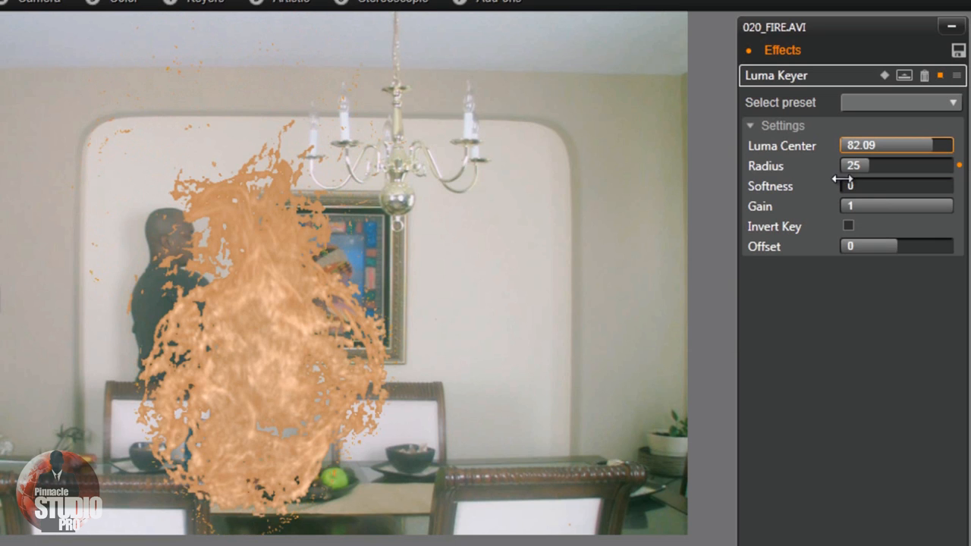
left_click_drag(850, 166, 893, 165)
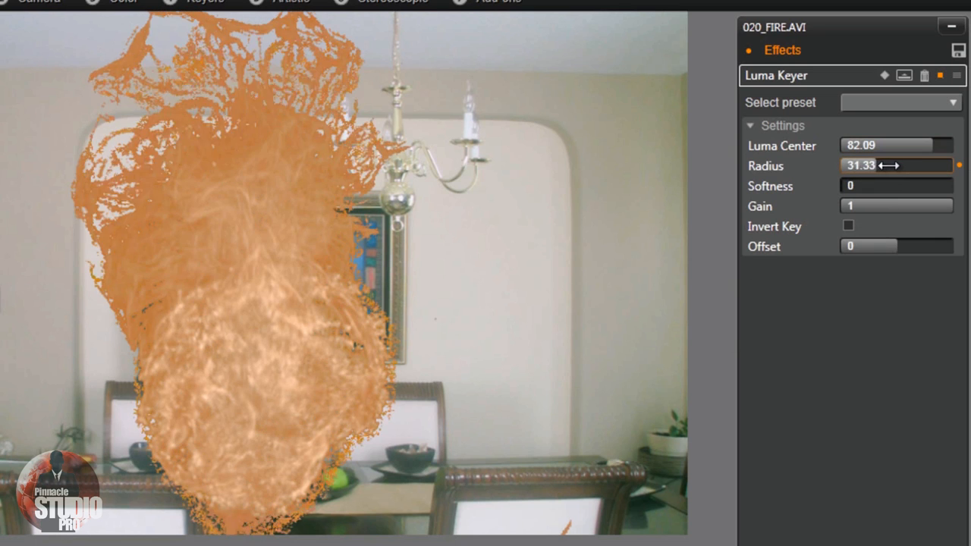
left_click_drag(893, 166, 862, 166)
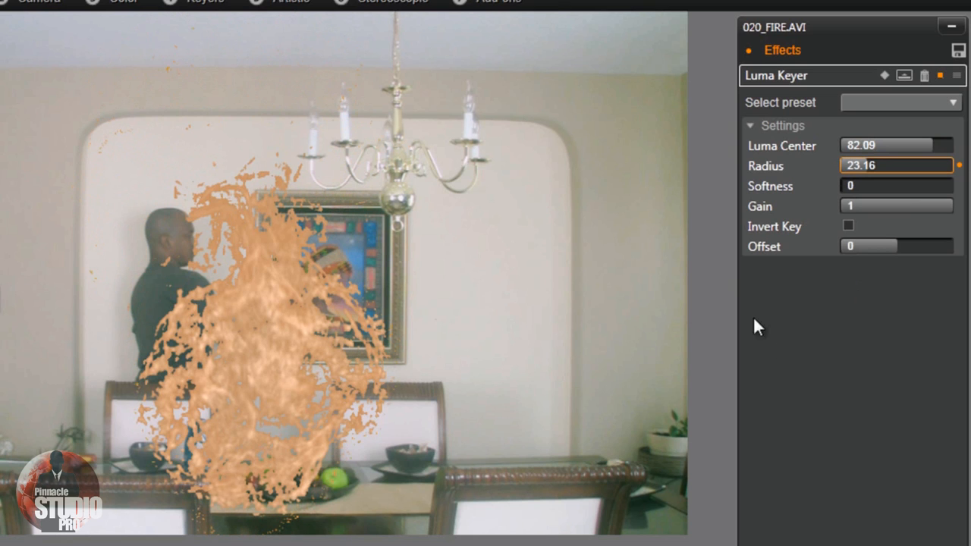
mouse_move(356, 330)
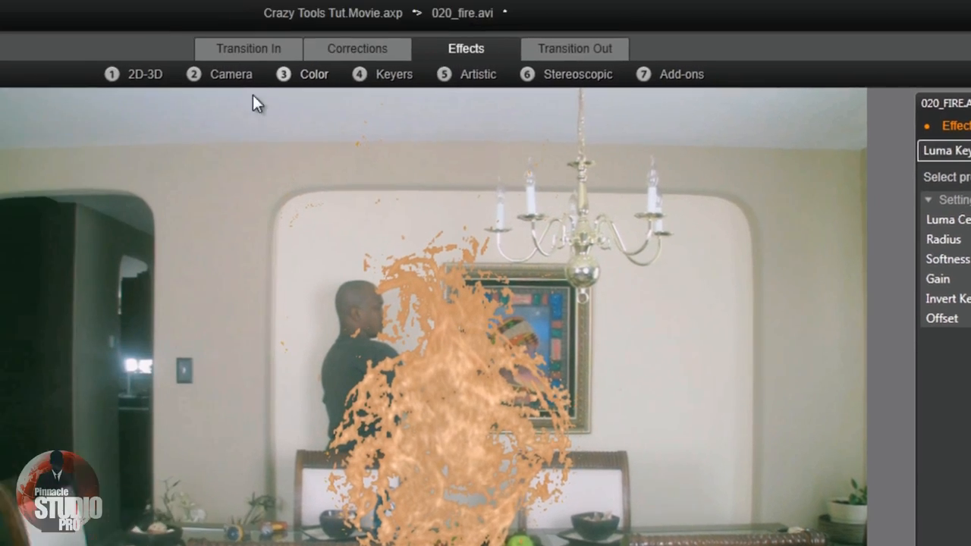
Step: From the 2D-3D category, preview the editors and apply 2D Editor Advanced to the fire clip
left_click(144, 73)
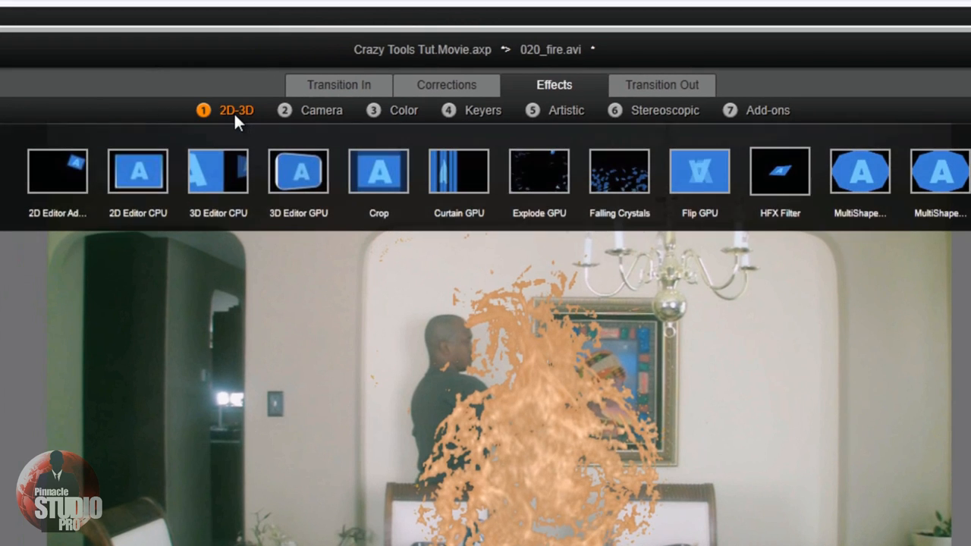
mouse_move(57, 170)
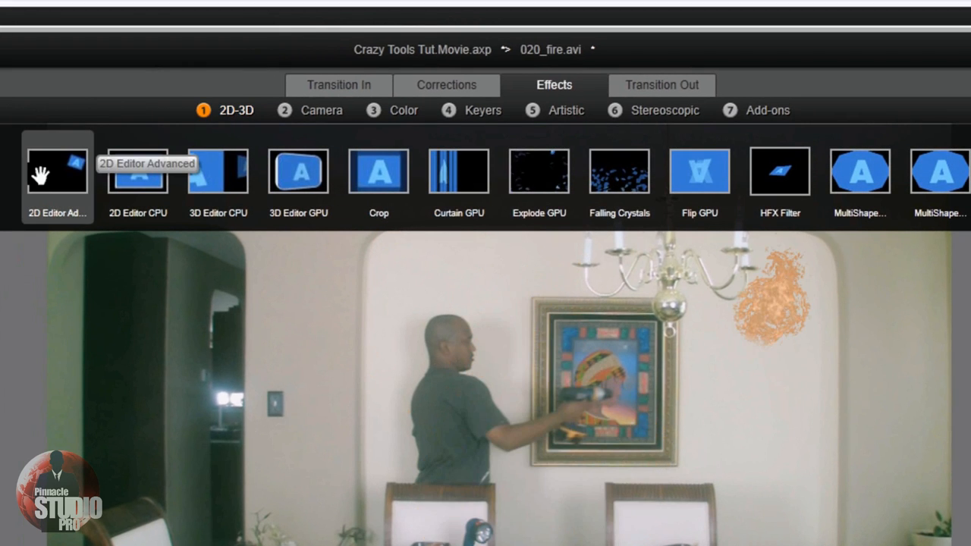
left_click(297, 170)
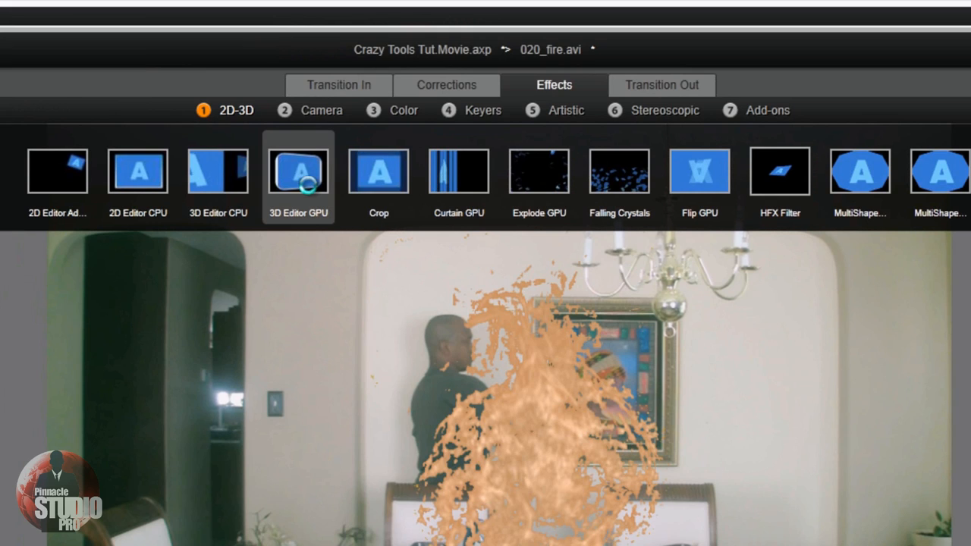
mouse_move(307, 167)
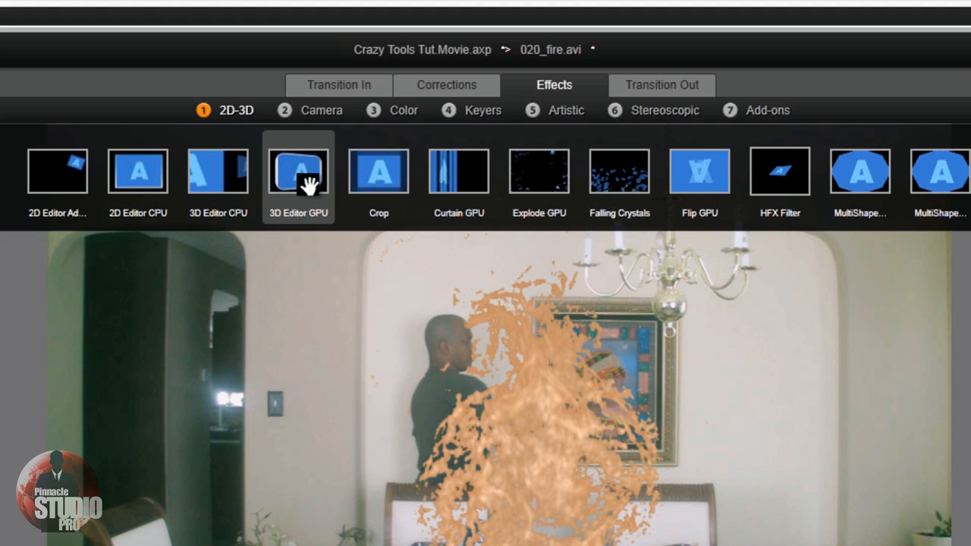
left_click(136, 170)
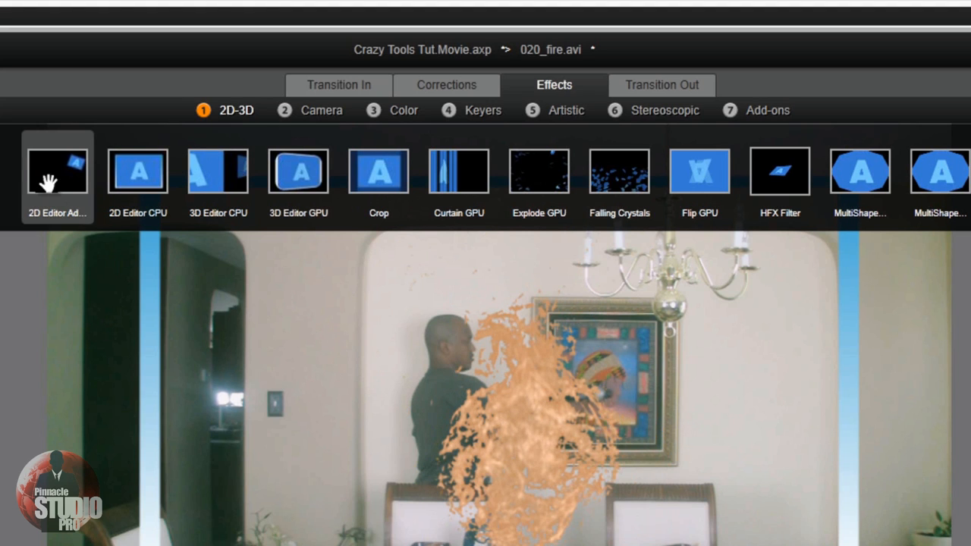
left_click(58, 170)
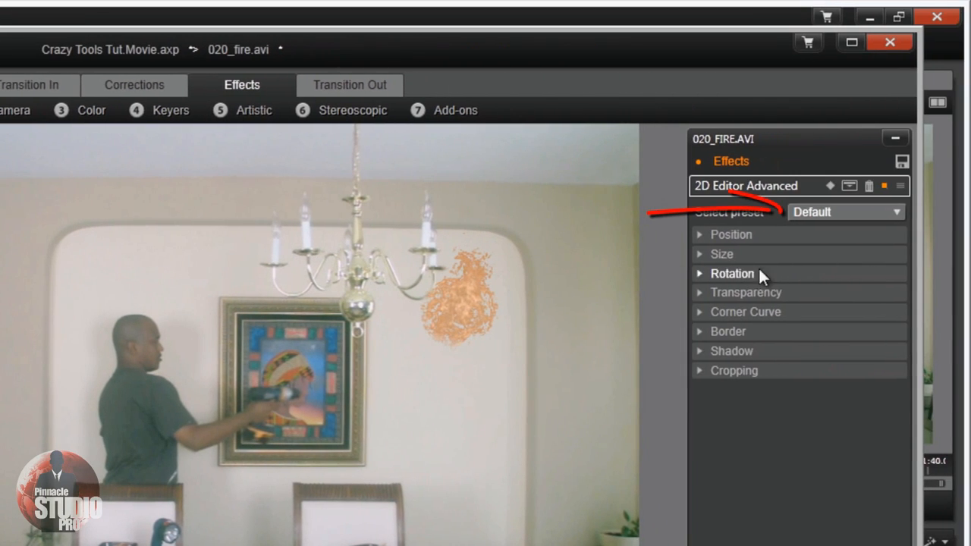
Step: Set the 2D Editor Advanced rotation to -90 so the flames turn sideways
left_click(845, 213)
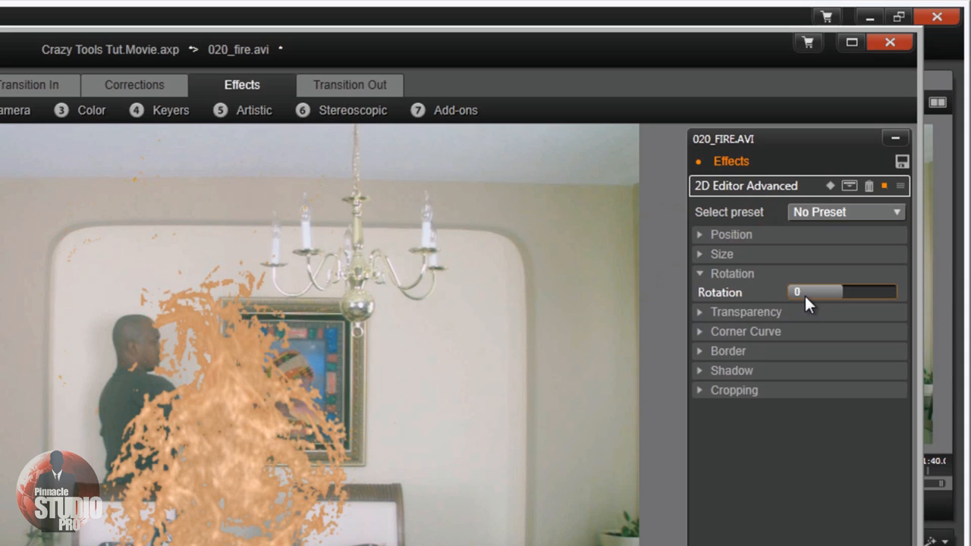
left_click(816, 292)
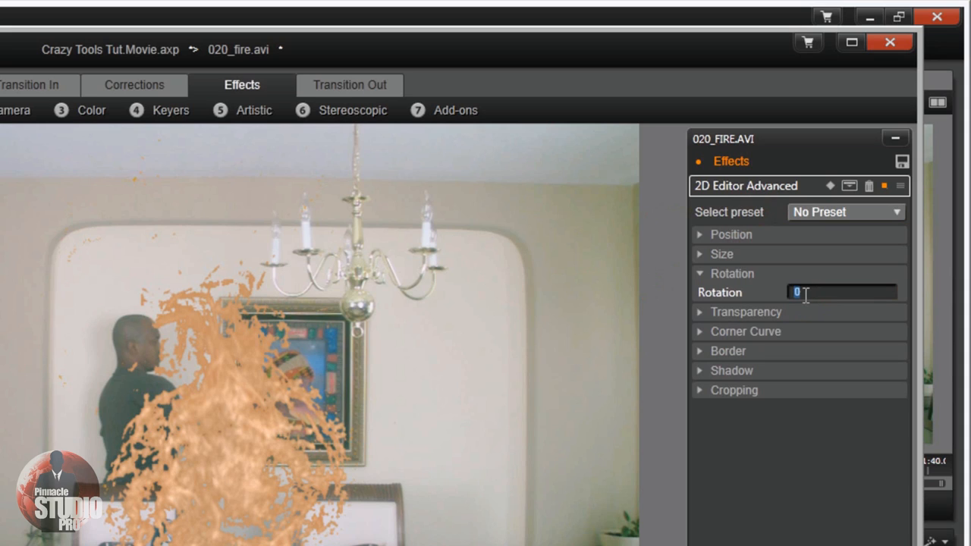
type("-9")
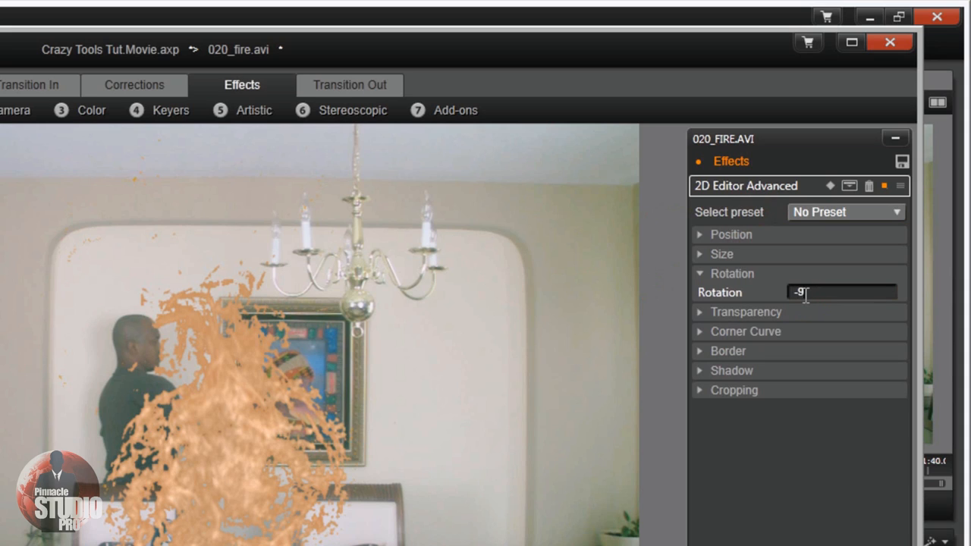
type("0")
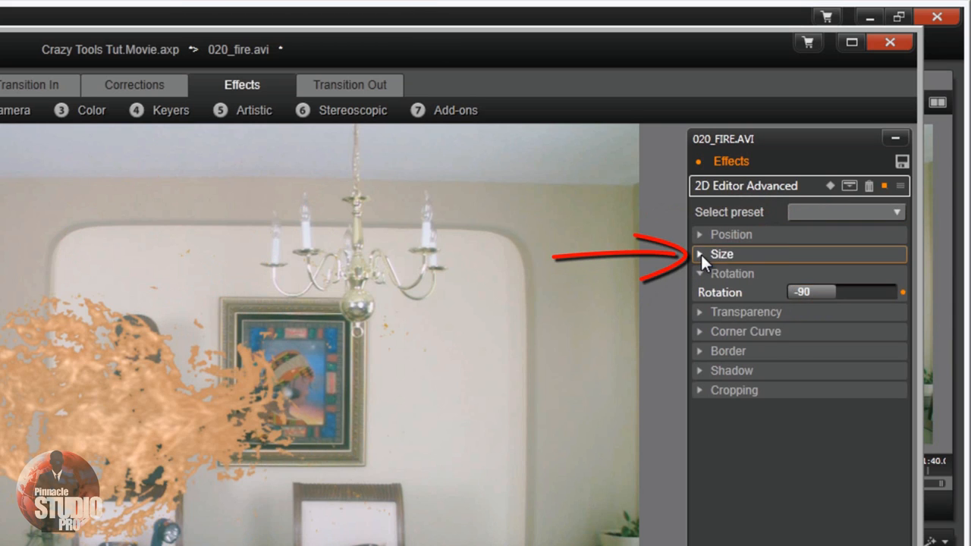
Step: Shrink Size Horizontal to 30.4 and roughly shift the fire right and down toward the nozzle
left_click(700, 255)
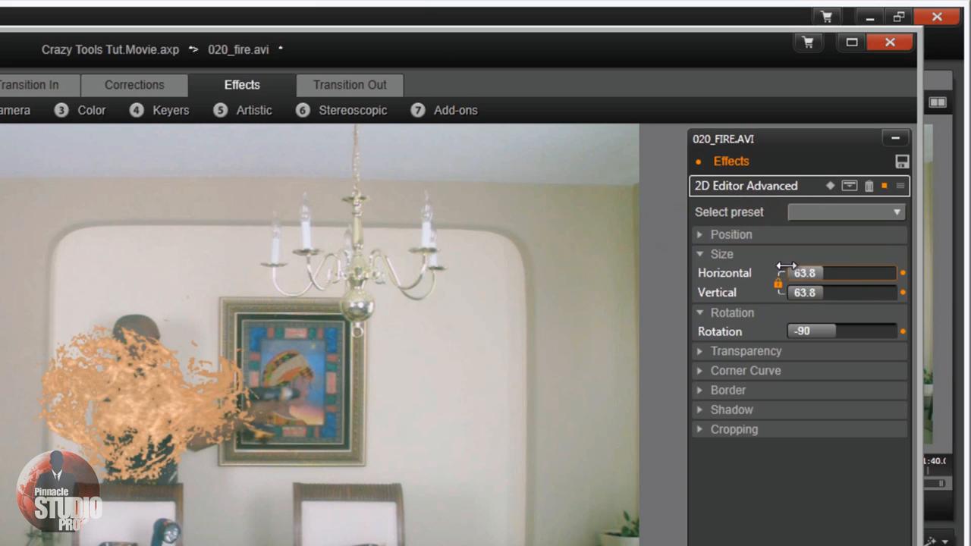
left_click_drag(786, 273, 766, 273)
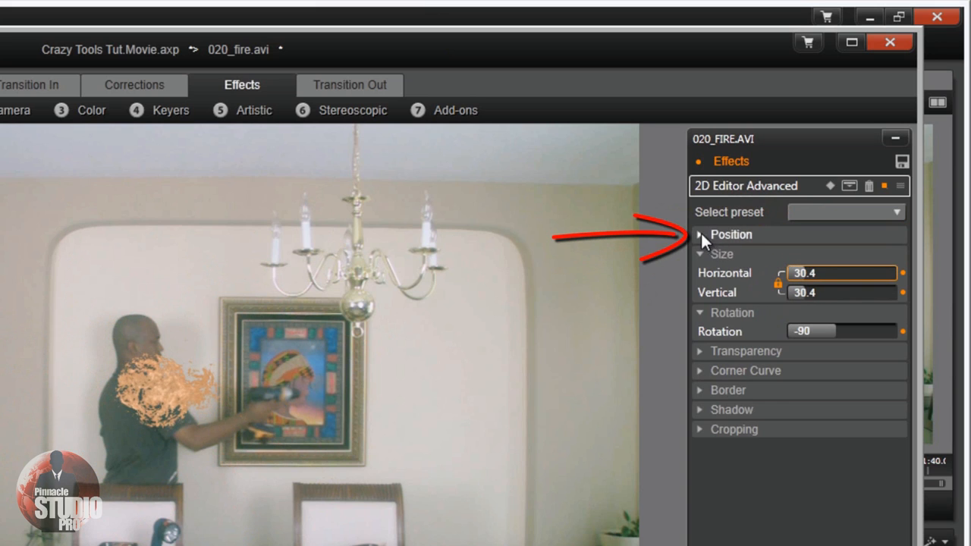
left_click(702, 234)
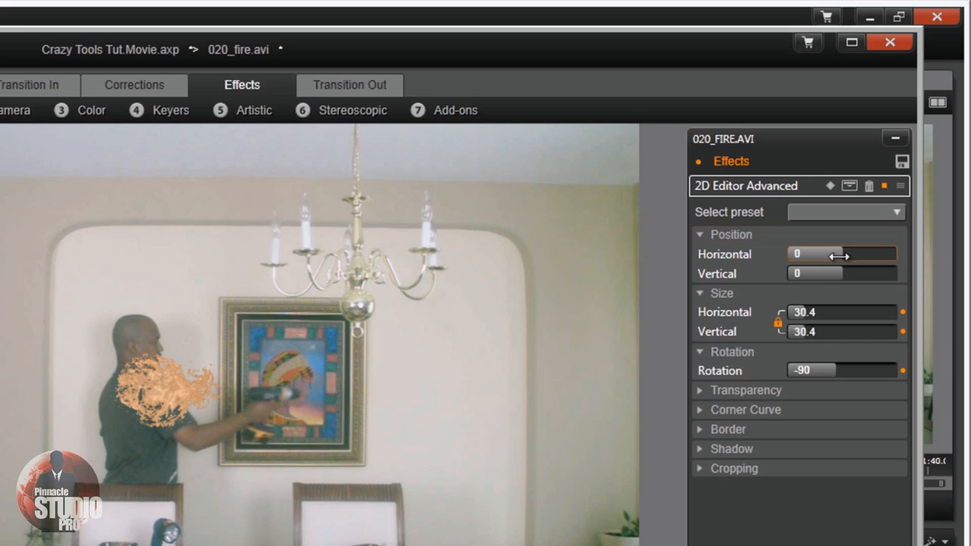
left_click_drag(817, 255, 842, 255)
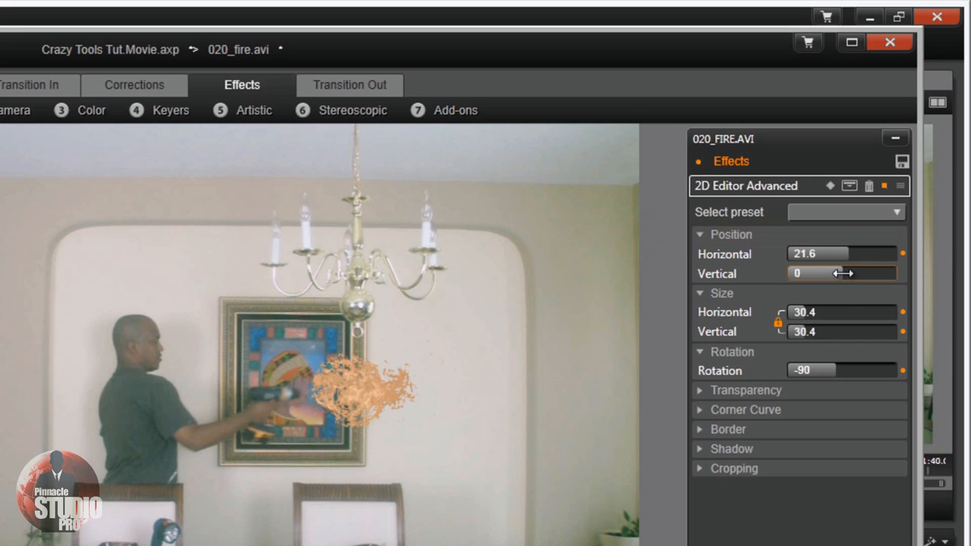
left_click_drag(841, 273, 831, 273)
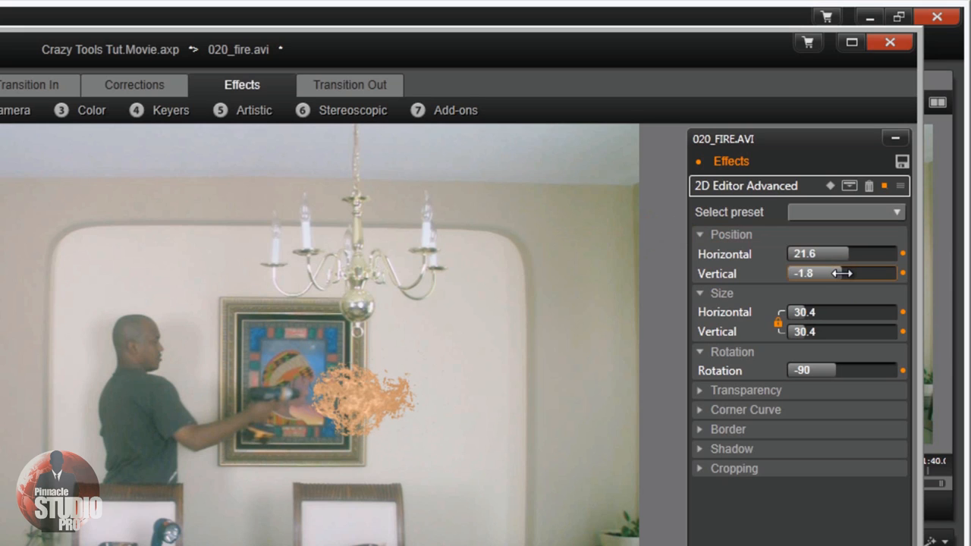
left_click(841, 273)
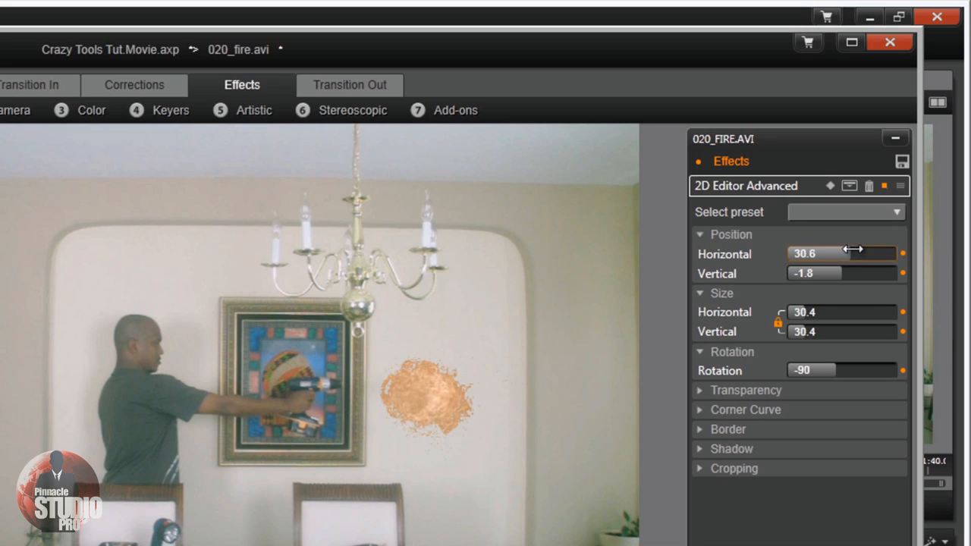
Step: Fine-tune the fire's position to horizontal 25.2, vertical -1.8 at the tool's nozzle
left_click_drag(873, 252, 842, 252)
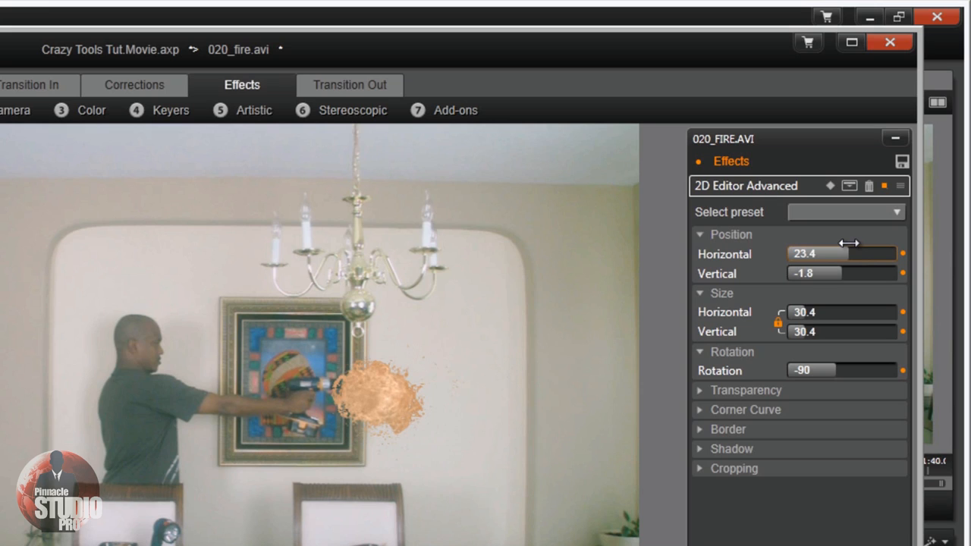
left_click_drag(841, 255, 850, 255)
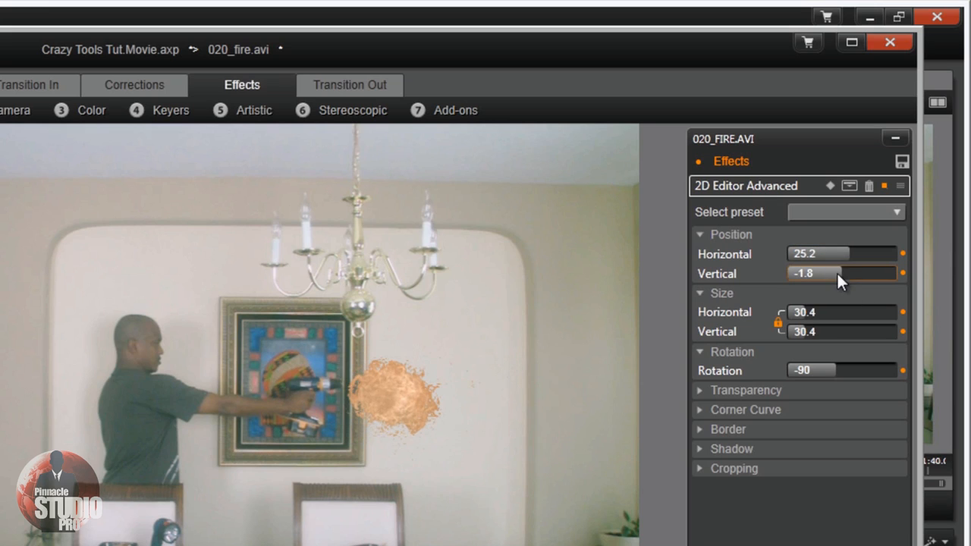
left_click_drag(827, 273, 842, 273)
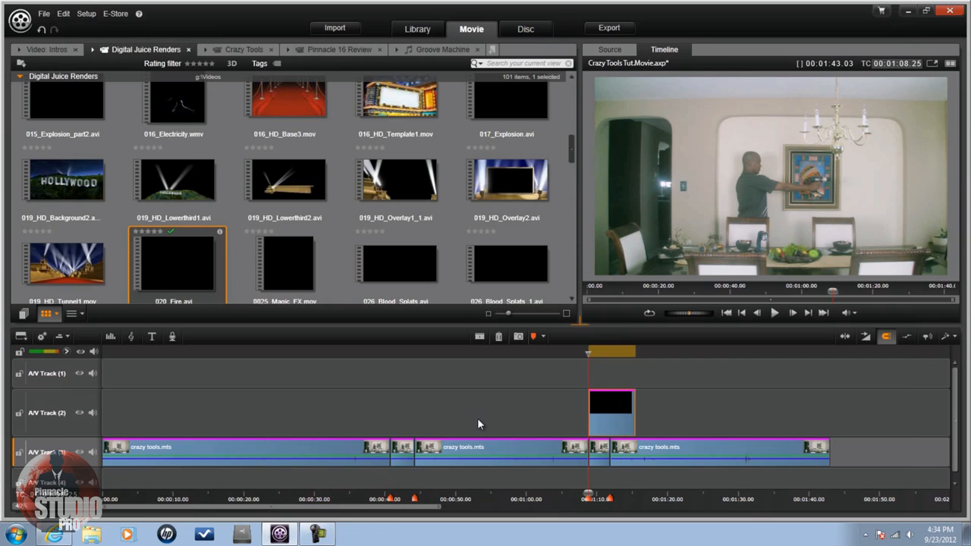
mouse_move(562, 431)
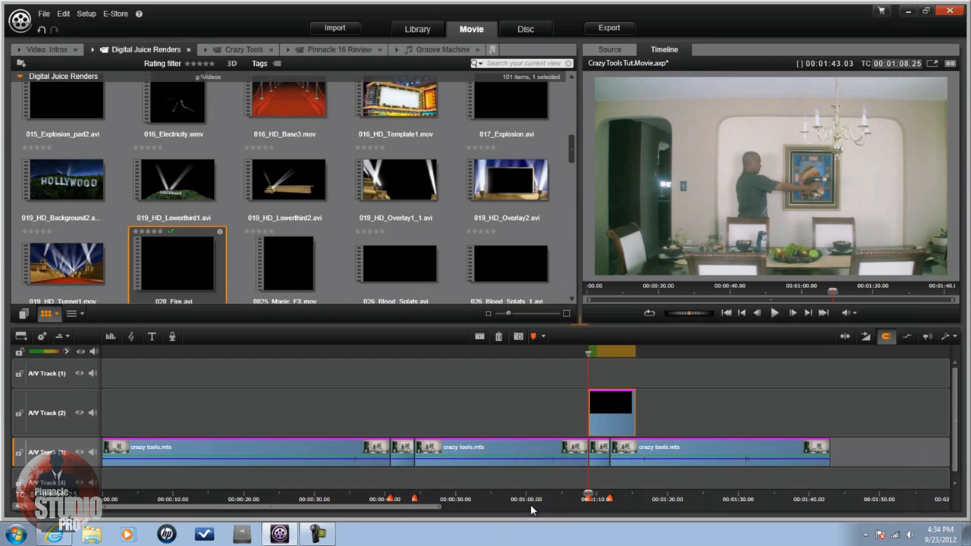
mouse_move(646, 425)
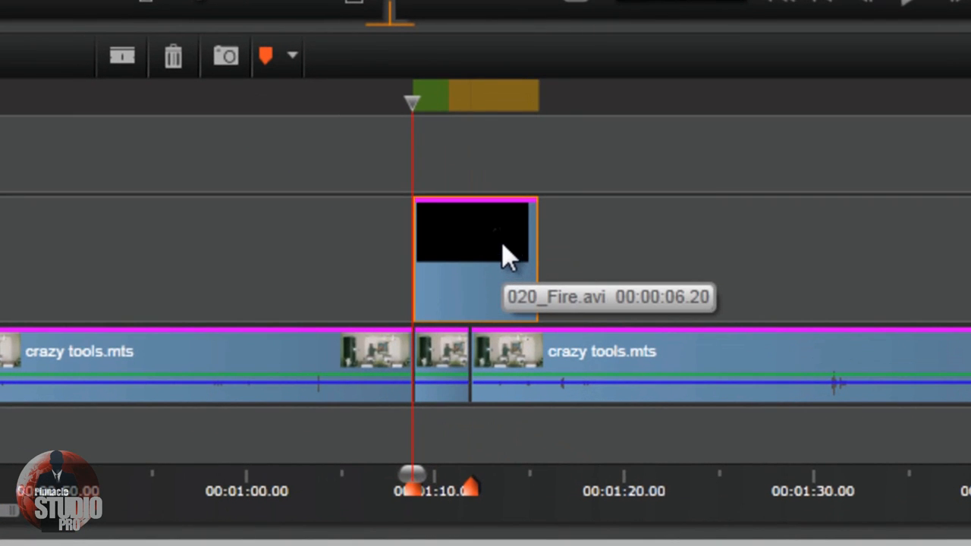
mouse_move(519, 220)
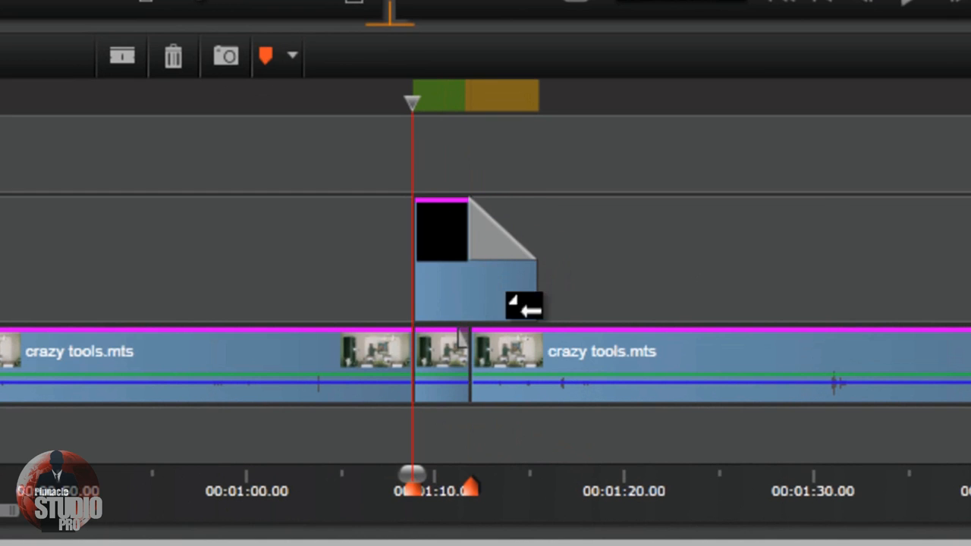
mouse_move(483, 240)
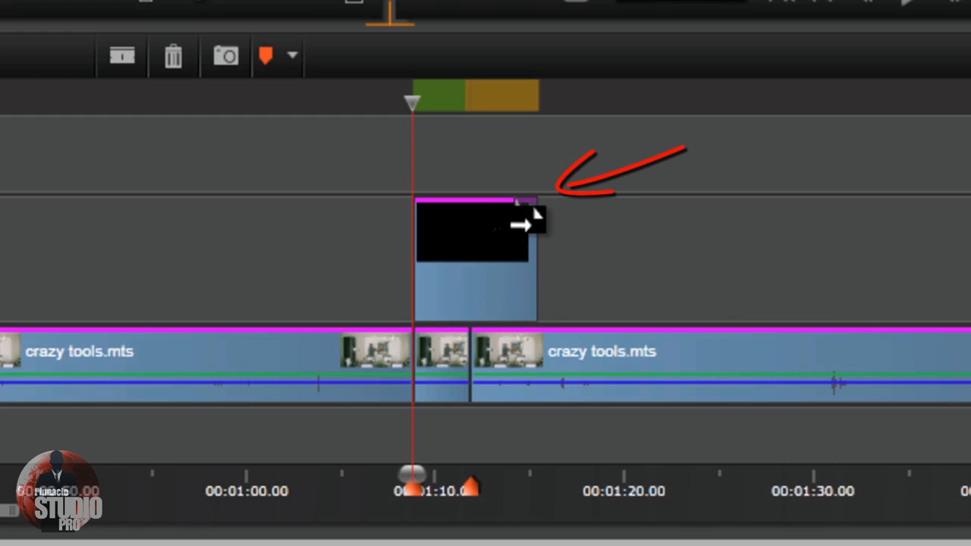
mouse_move(524, 213)
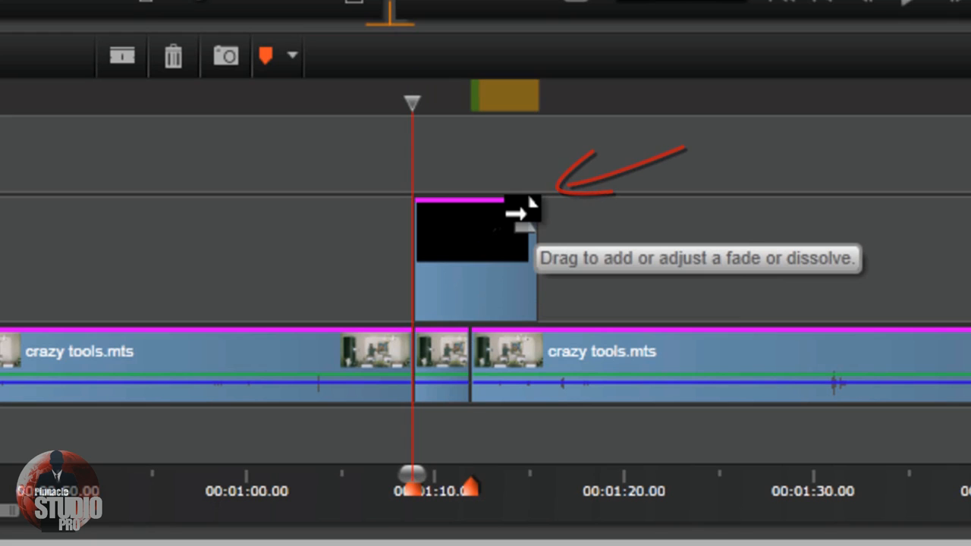
Step: Drag the fire clip's top-right fade handle to add a fade-out over its latter half
left_click_drag(528, 213, 486, 220)
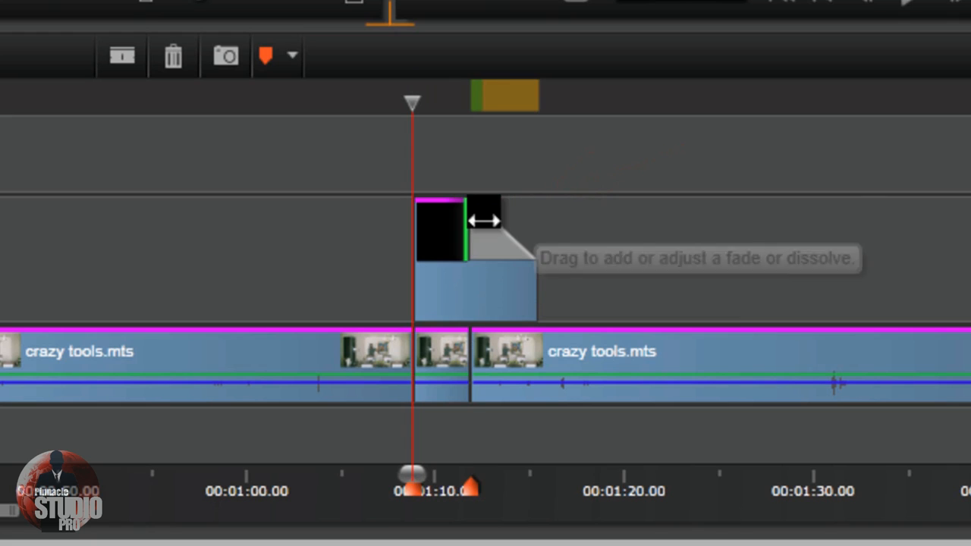
mouse_move(695, 285)
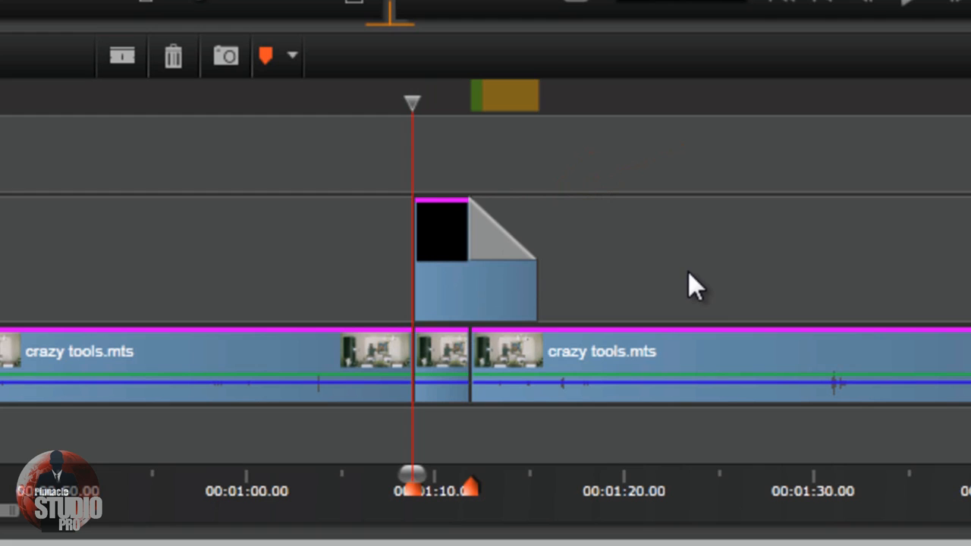
mouse_move(273, 235)
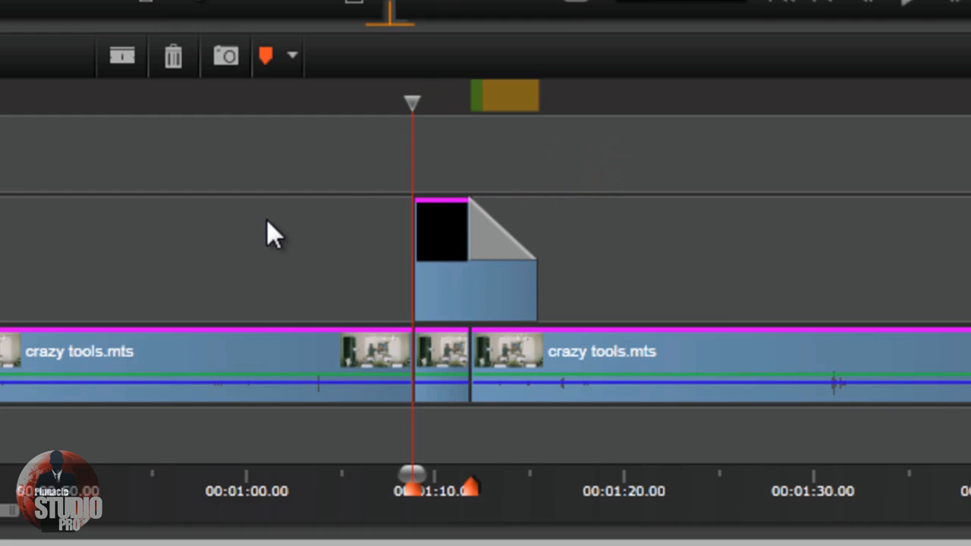
mouse_move(272, 231)
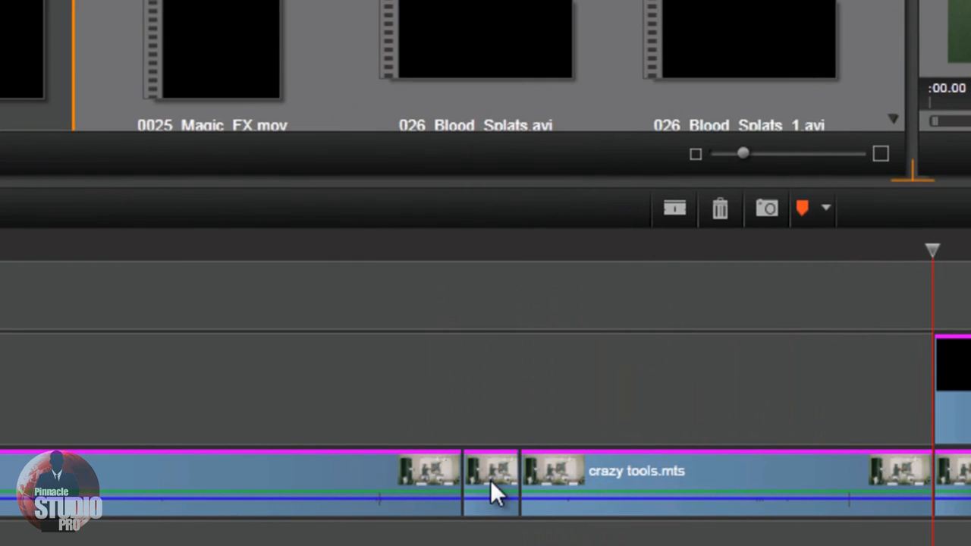
mouse_move(493, 494)
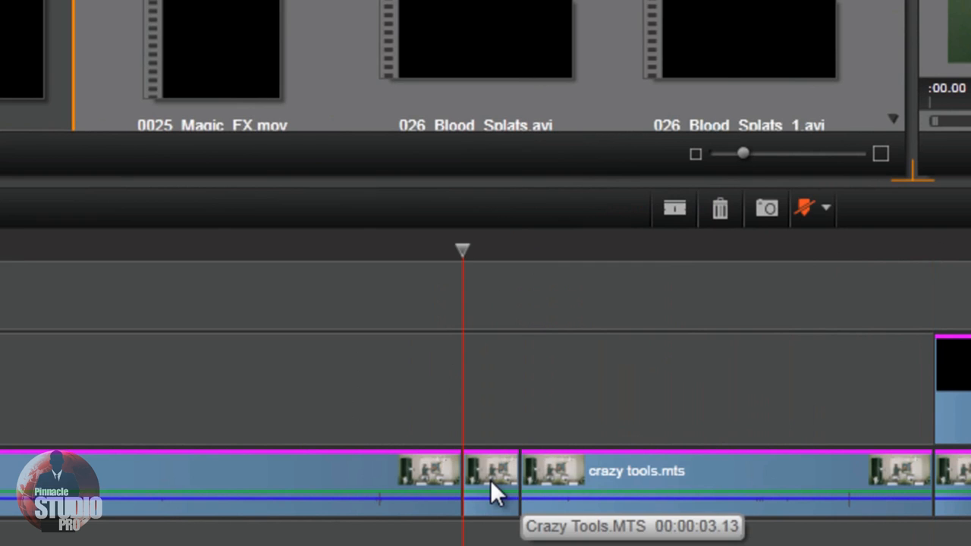
Step: From the main clip's effects editor Add-ons, bring up the Red Giant Motion Graphics Toolkit effects
right_click(493, 489)
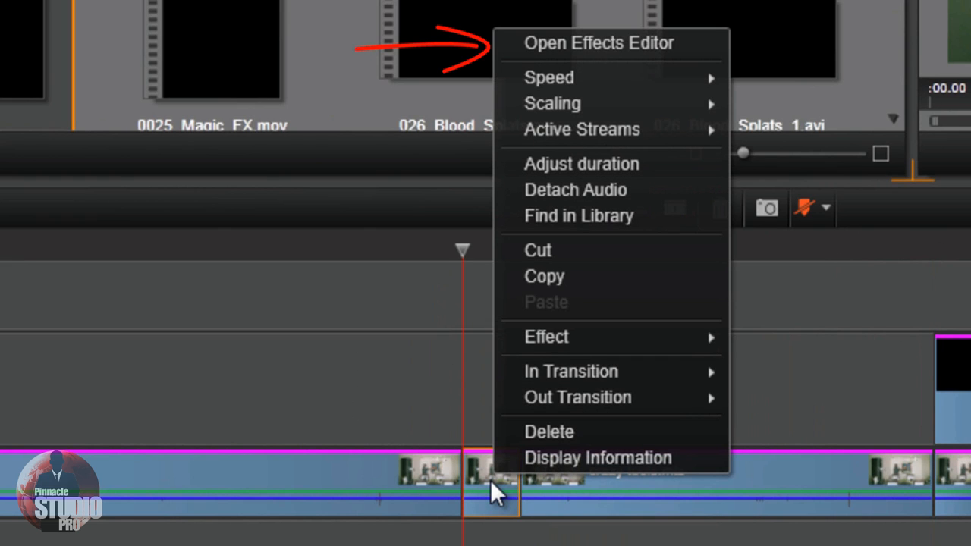
mouse_move(610, 43)
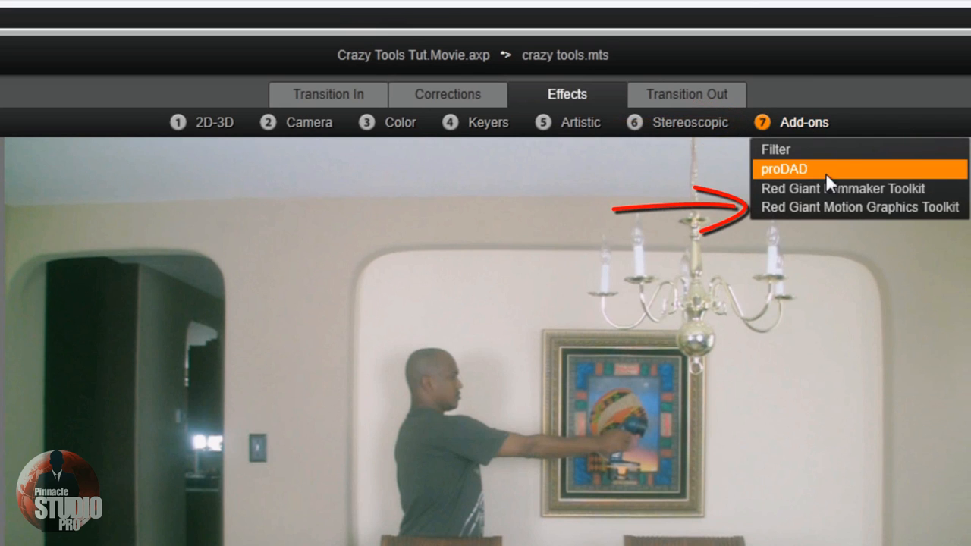
mouse_move(842, 215)
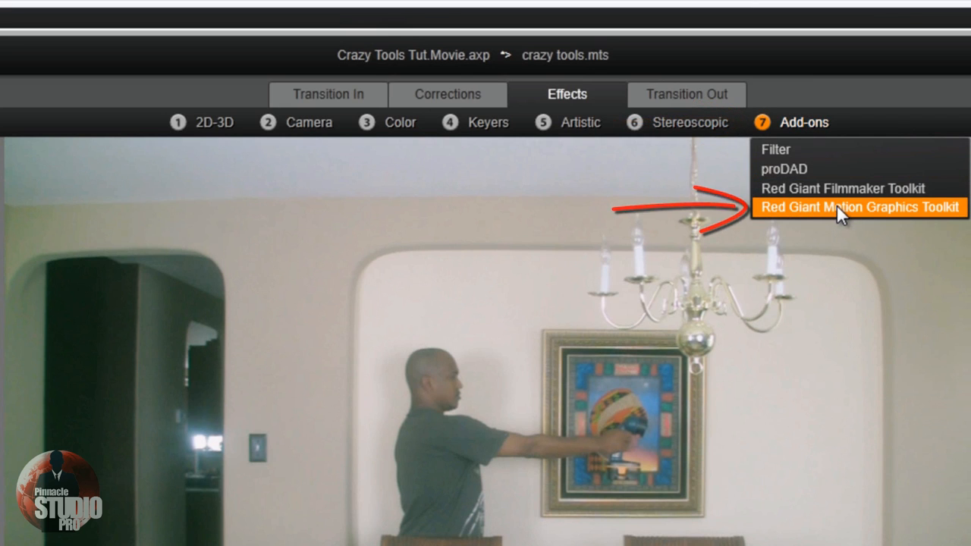
left_click(857, 206)
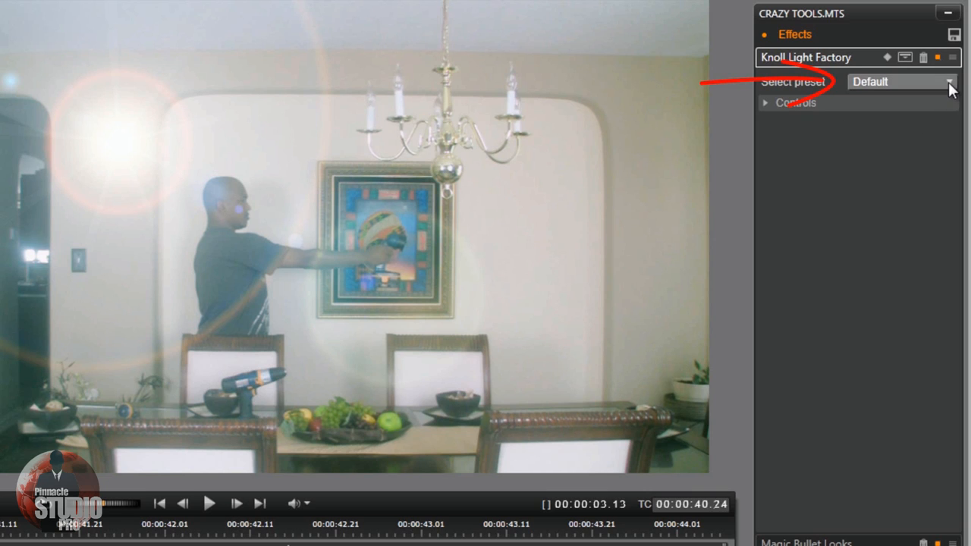
Step: Show the Knoll Light Factory preset list (Sunset, Rock Concert, Default)
left_click(949, 82)
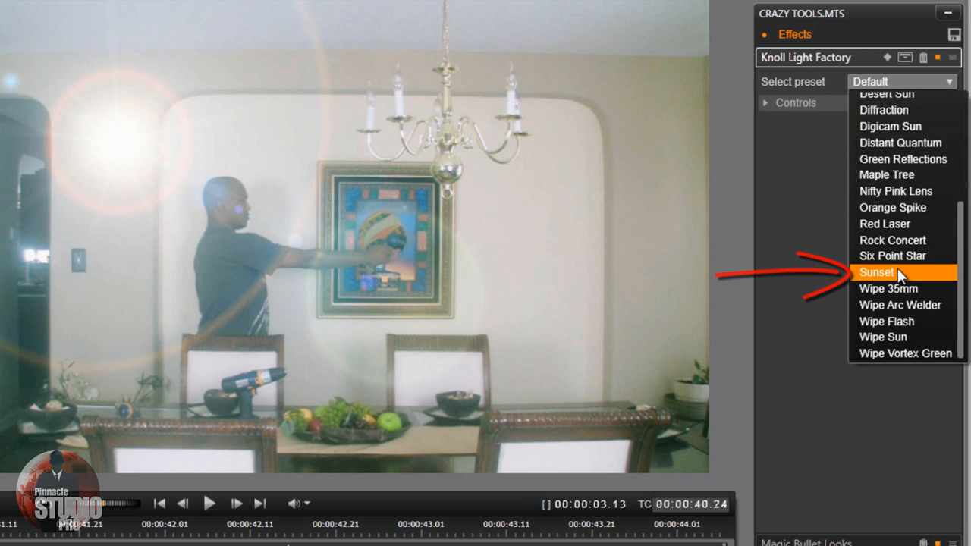
Step: Apply the Sunset preset and move the light source to about 64.5 by 51.6
left_click(877, 271)
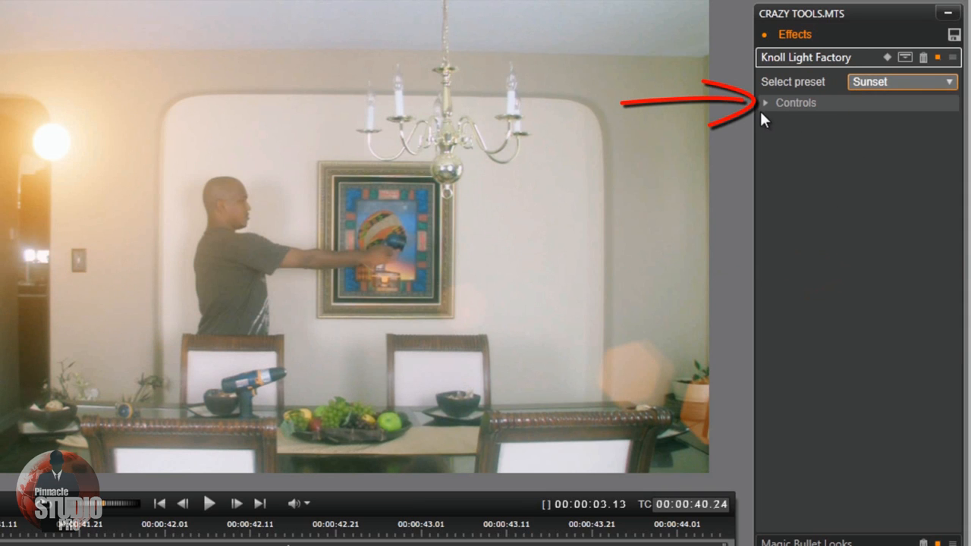
left_click(765, 104)
type("4.8")
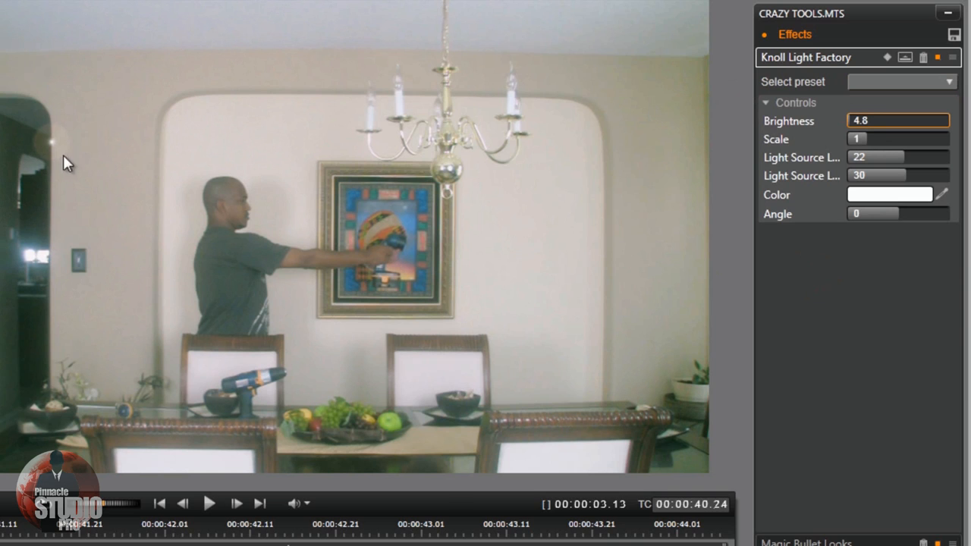
mouse_move(47, 150)
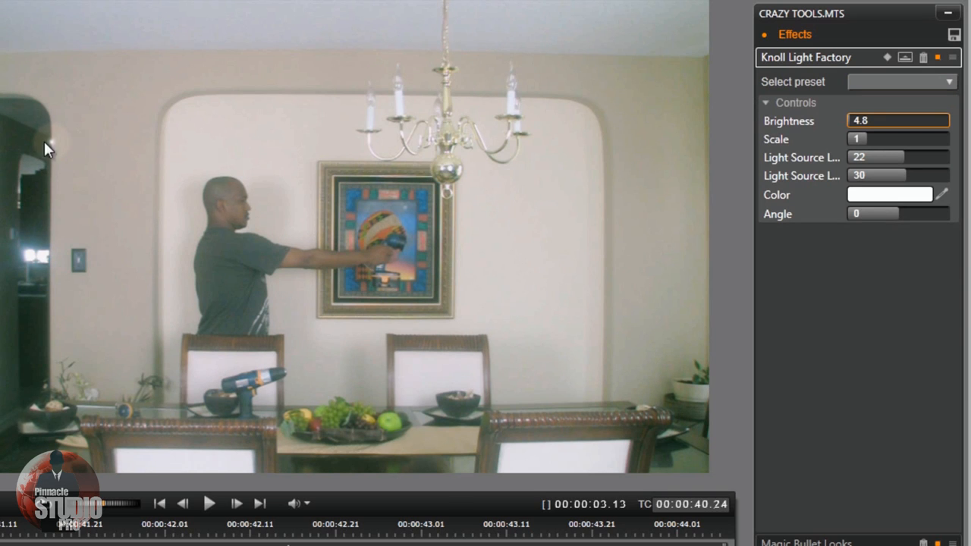
mouse_move(413, 252)
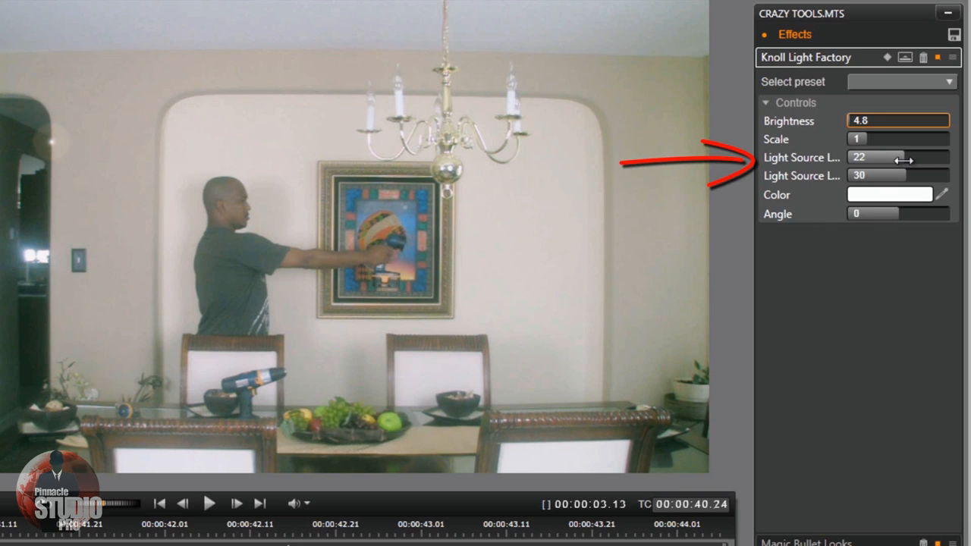
left_click_drag(883, 158, 926, 158)
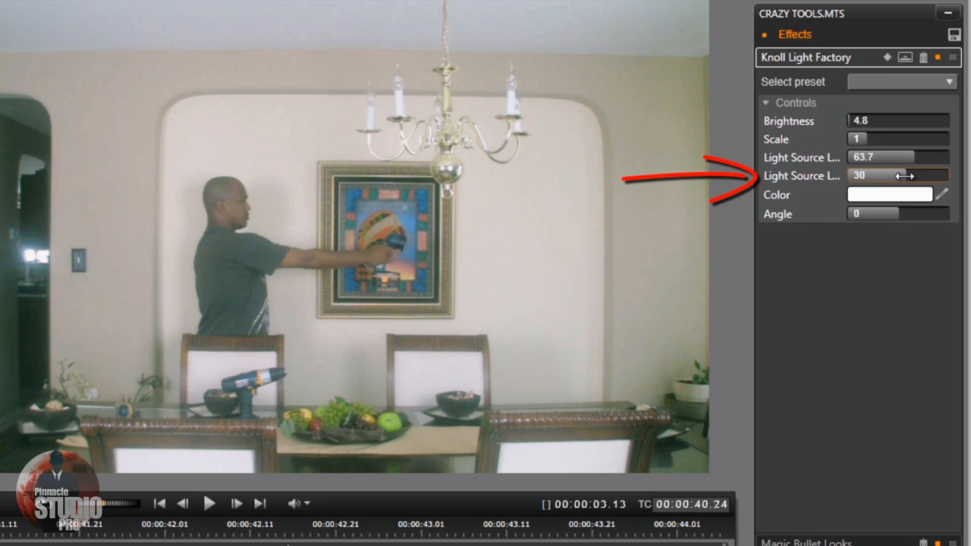
left_click_drag(898, 176, 918, 176)
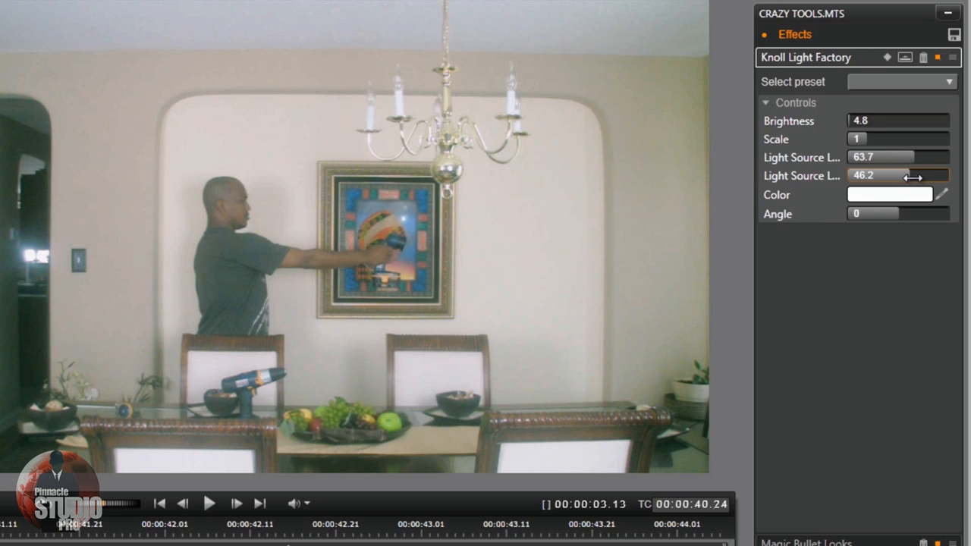
left_click_drag(919, 177, 908, 176)
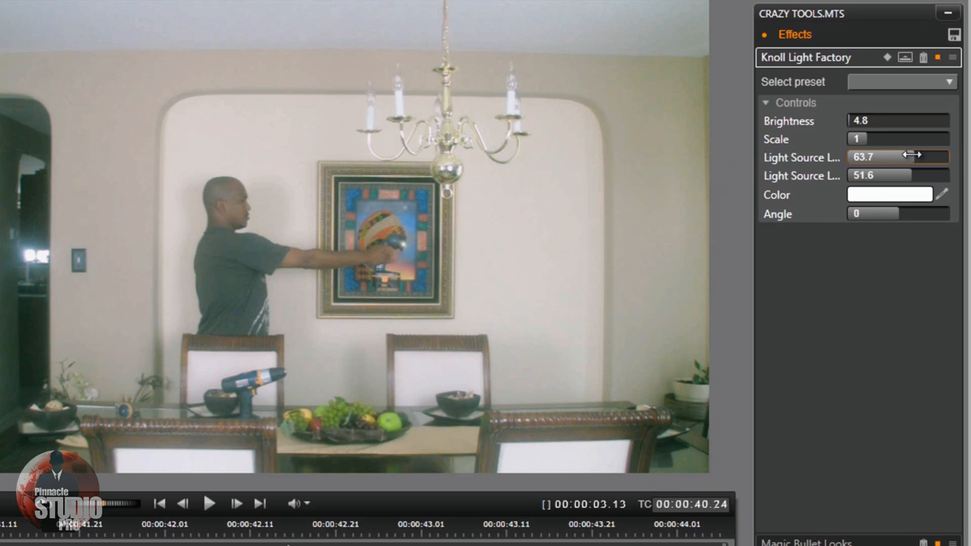
left_click_drag(898, 156, 911, 156)
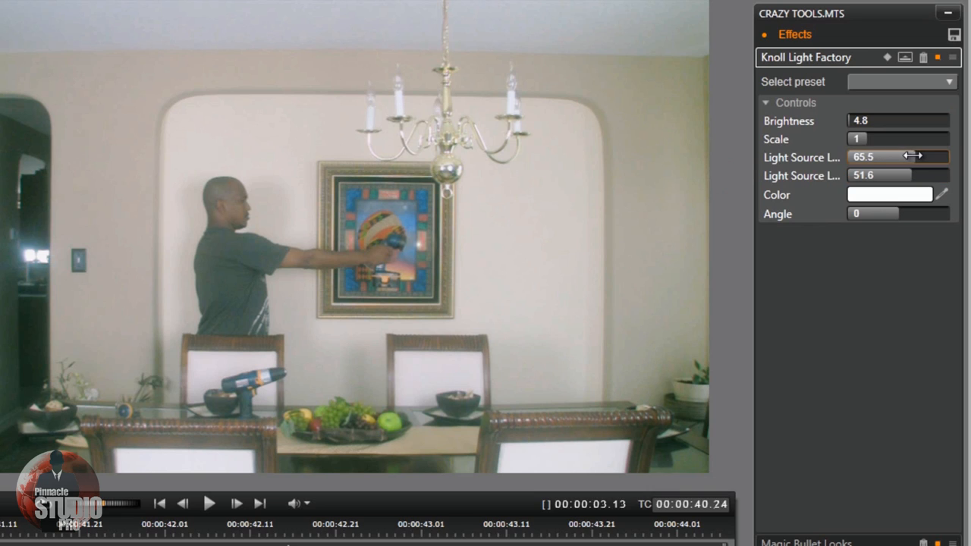
mouse_move(884, 166)
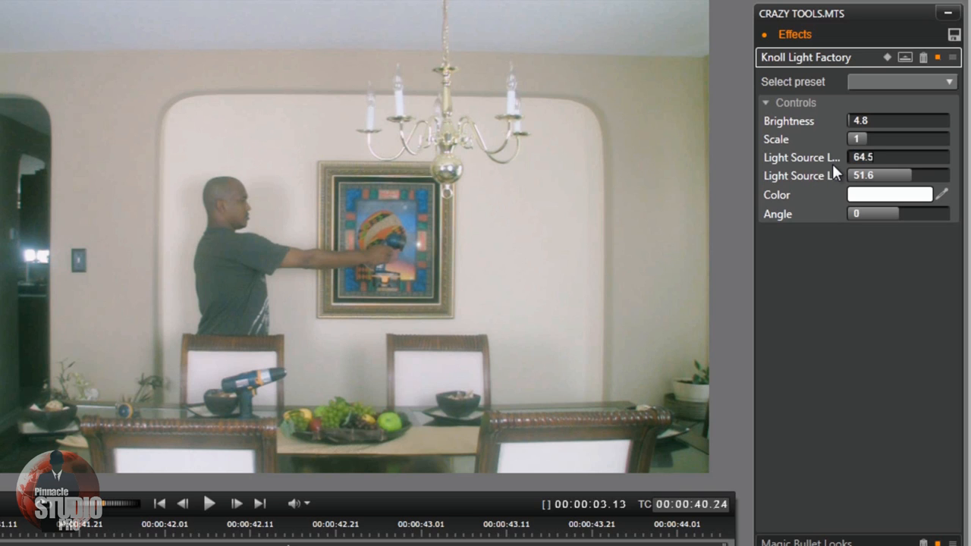
left_click(899, 156)
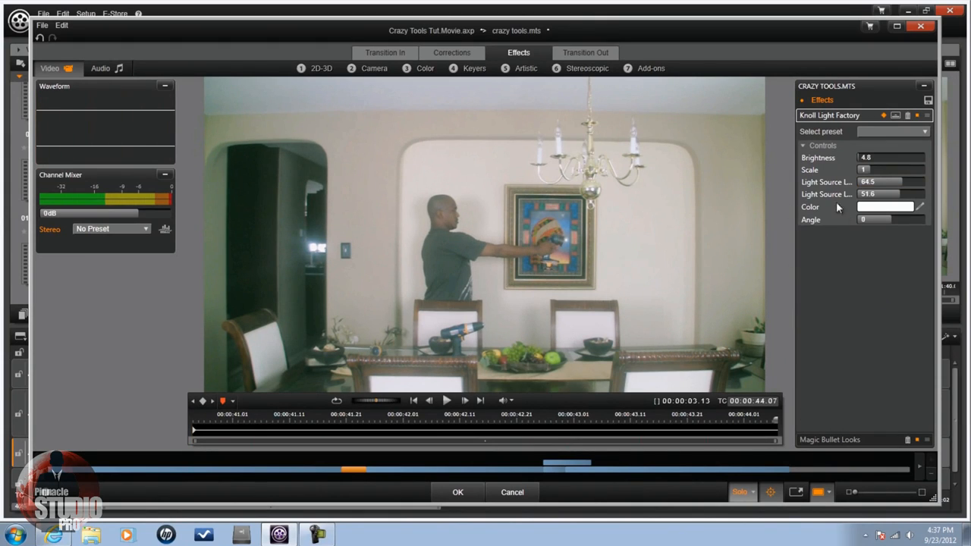
mouse_move(743, 292)
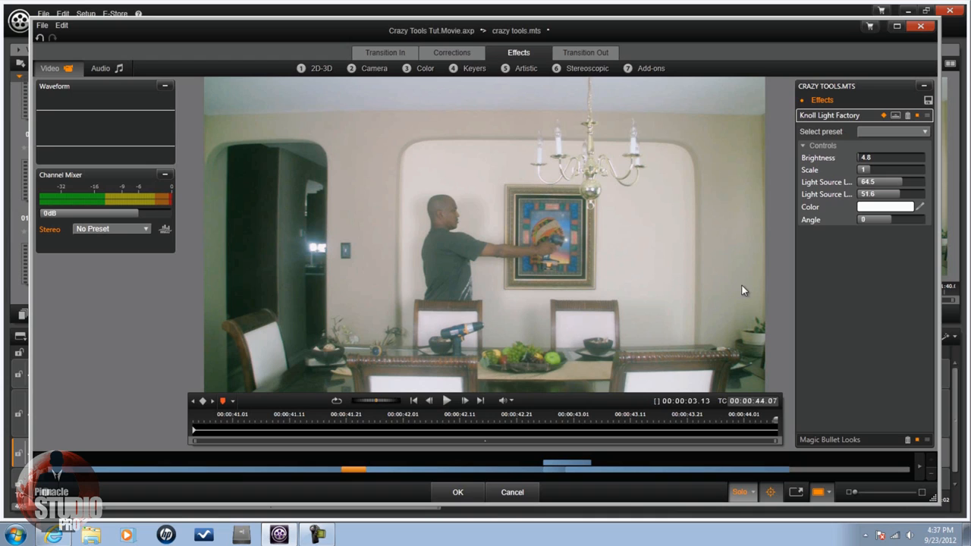
mouse_move(884, 188)
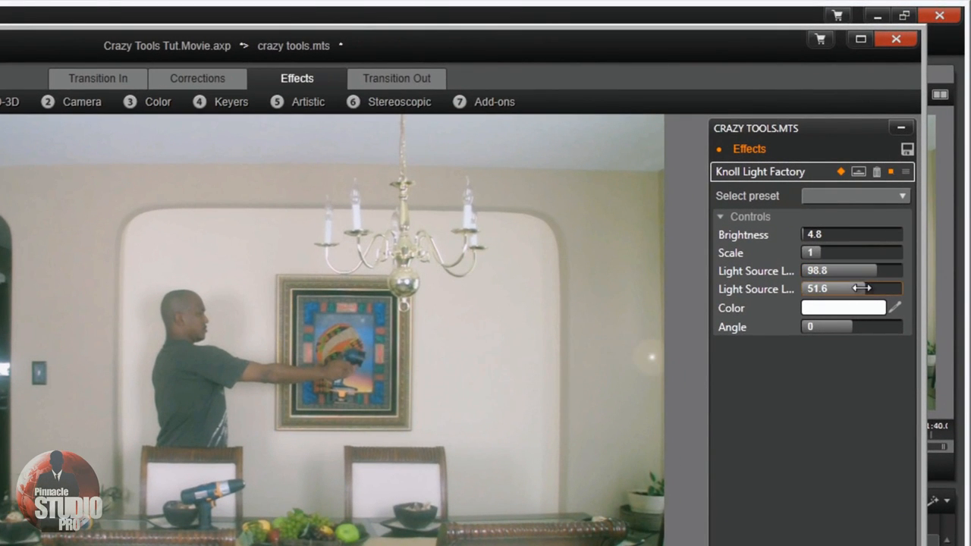
Step: Lower the light source's vertical position to about 71, with X near 98.6
left_click_drag(838, 289, 865, 289)
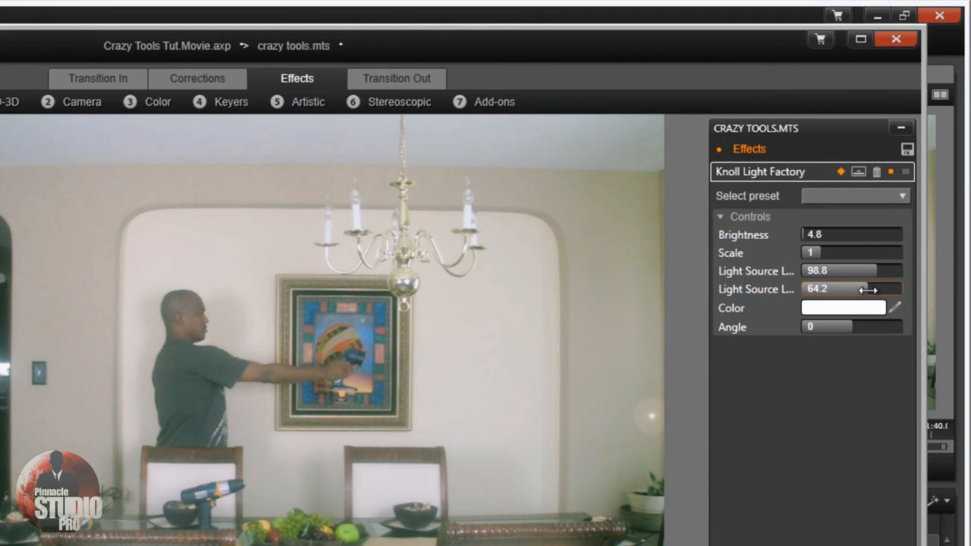
left_click_drag(865, 289, 853, 288)
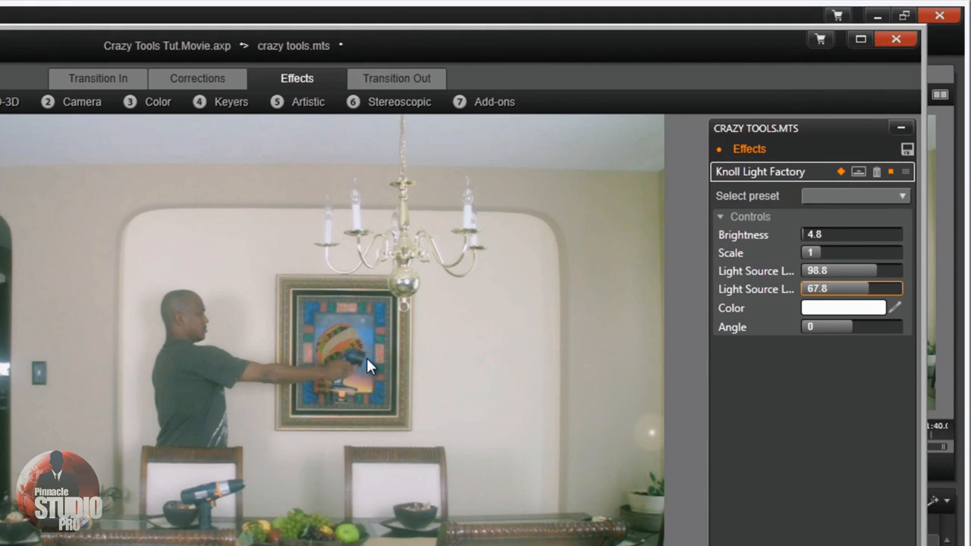
mouse_move(516, 424)
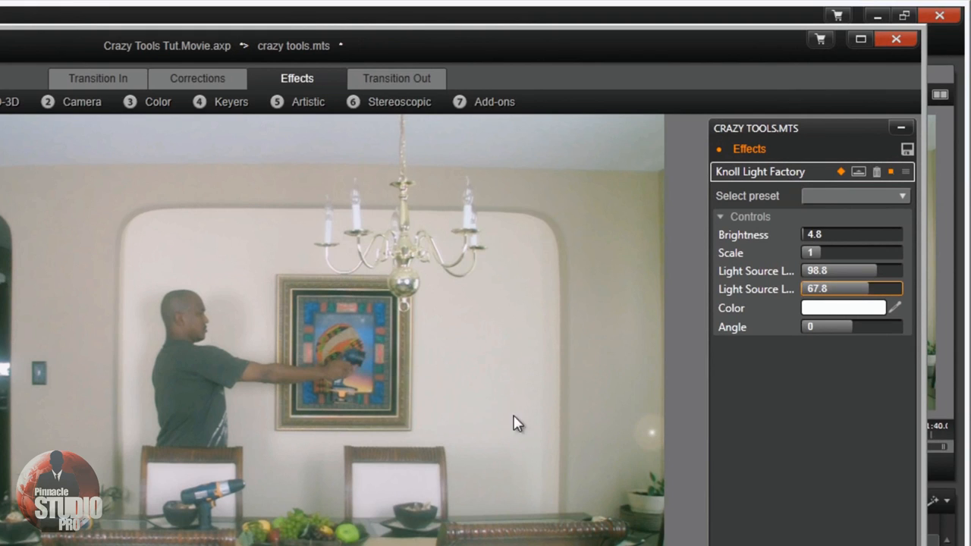
mouse_move(865, 288)
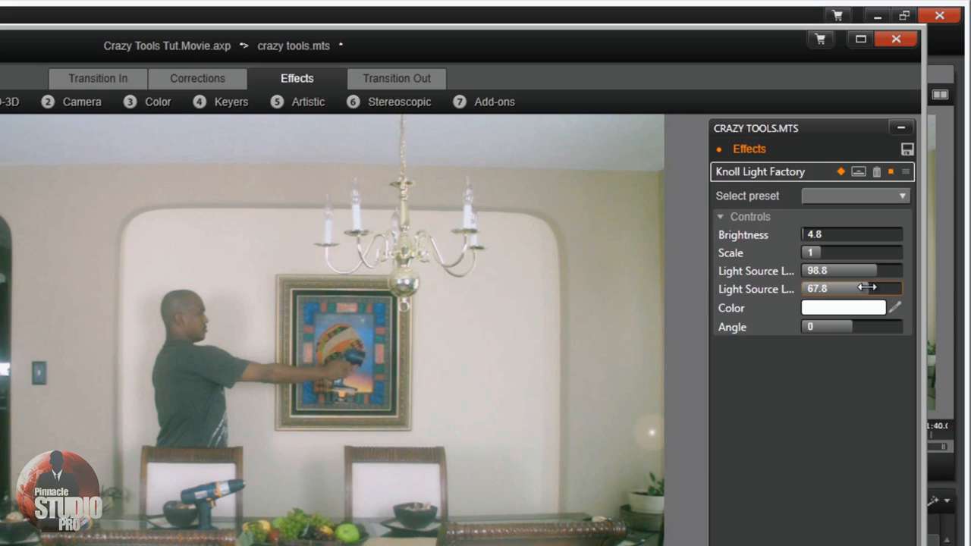
left_click_drag(865, 289, 878, 288)
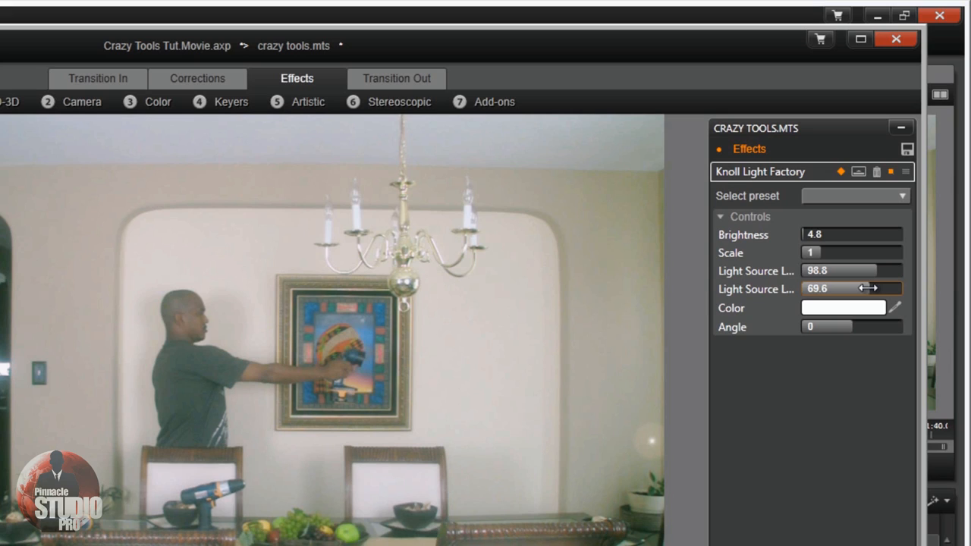
left_click_drag(862, 288, 873, 288)
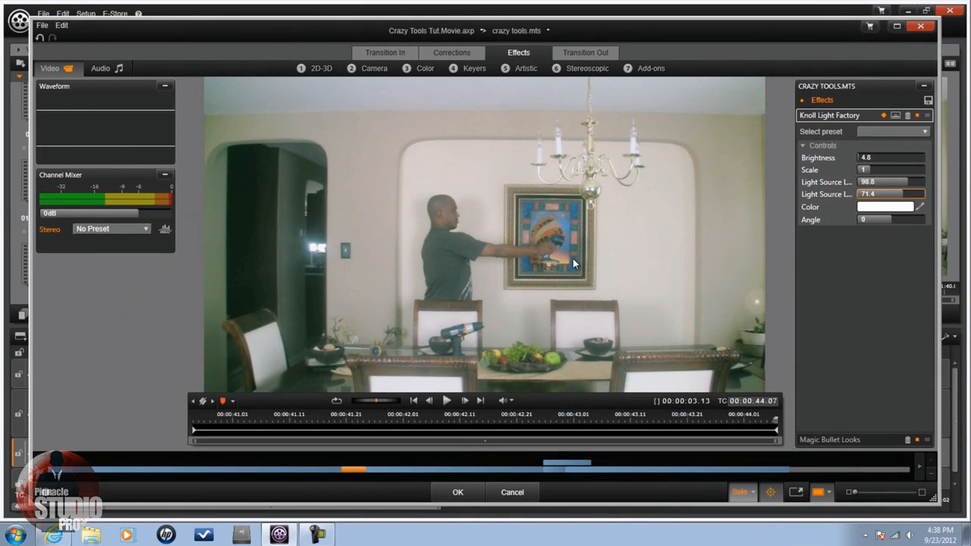
mouse_move(766, 321)
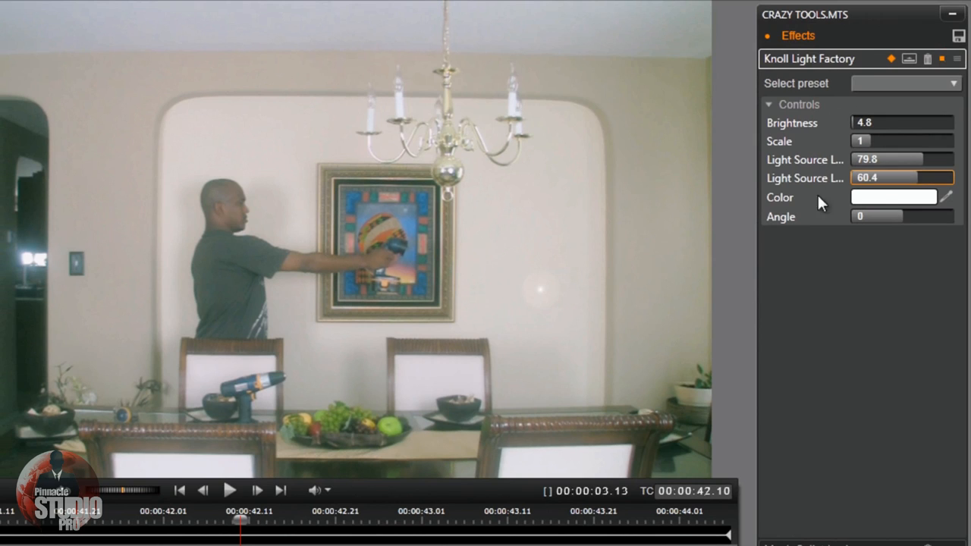
mouse_move(525, 362)
type("2")
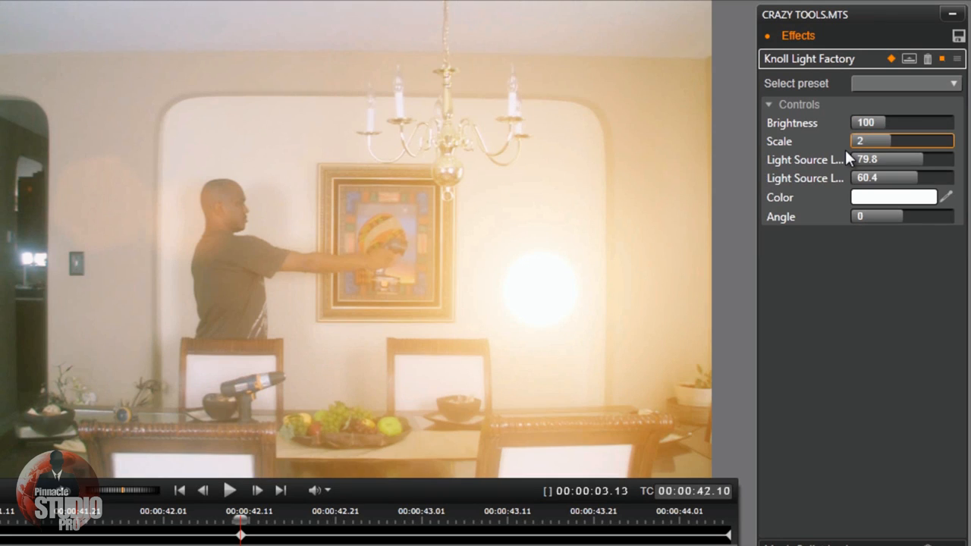
mouse_move(12, 483)
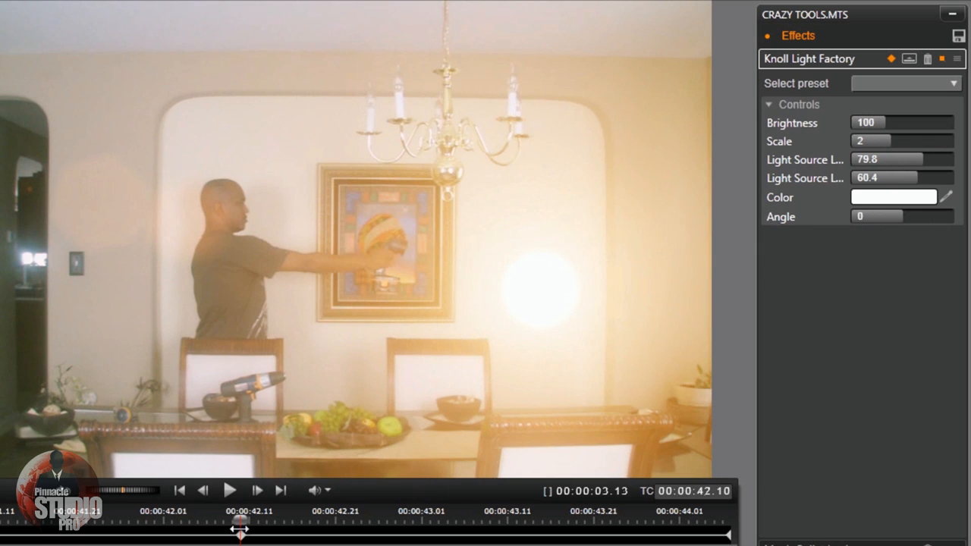
Step: Scrub later in the clip, toward 44.07, after keying the earlier flare values
left_click_drag(241, 536, 272, 536)
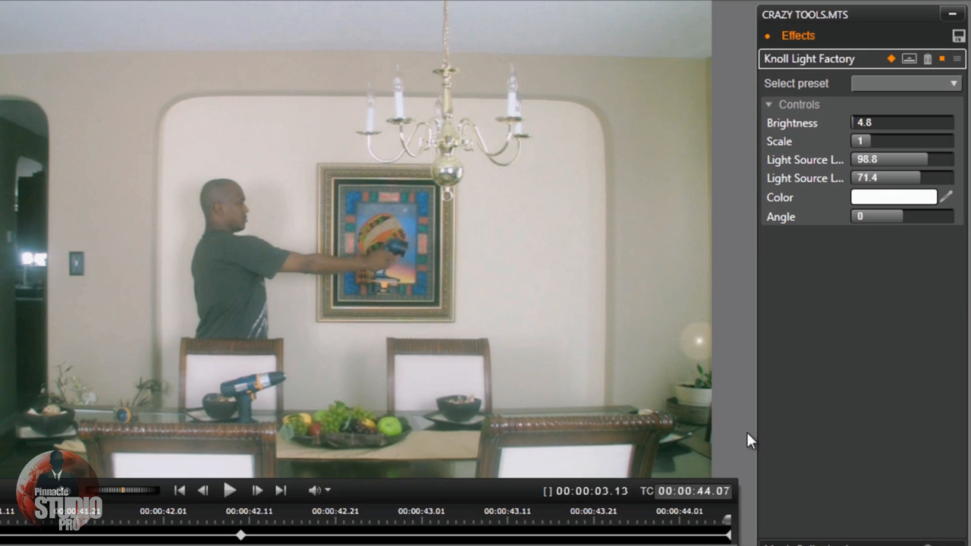
mouse_move(742, 340)
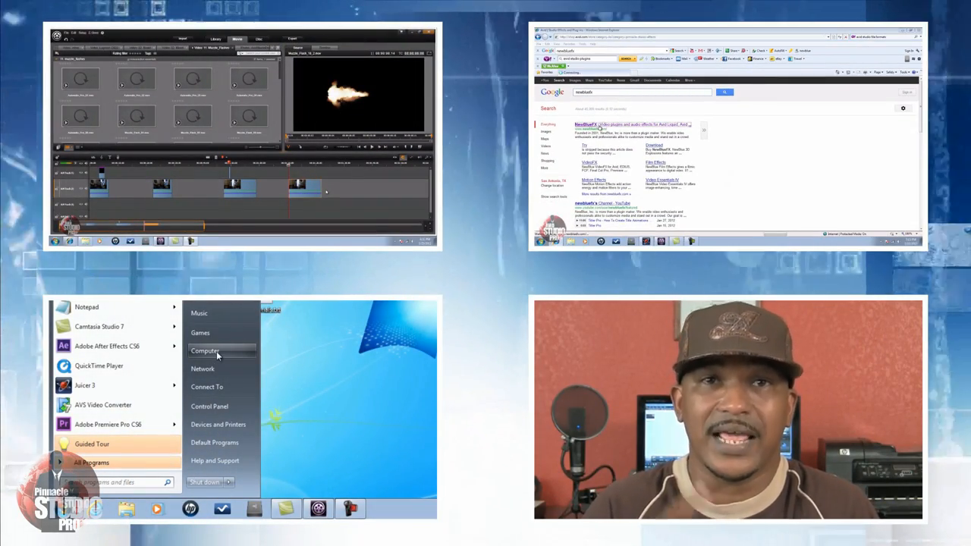
Step: Browse Computer > HP (C:) > Program Files (x86) in Windows Explorer
left_click(205, 350)
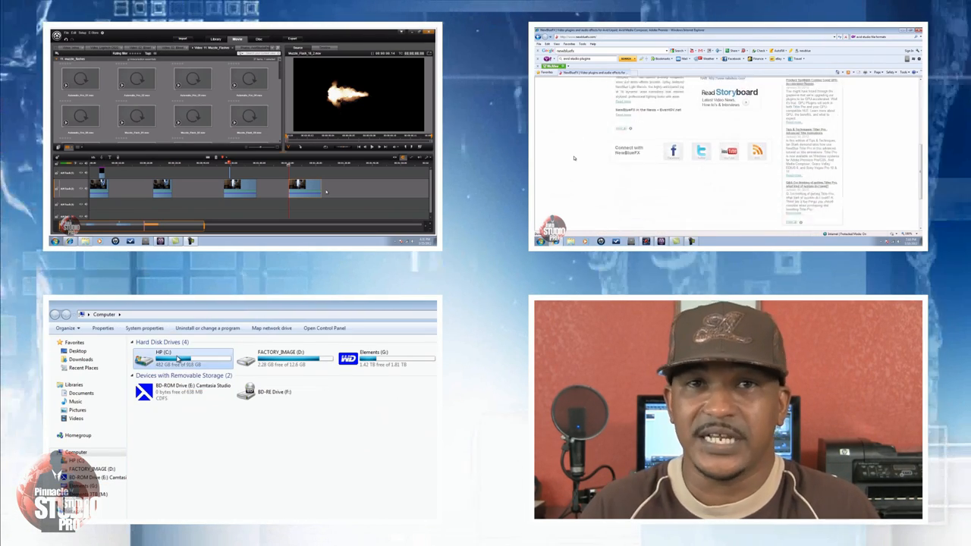
double_click(182, 358)
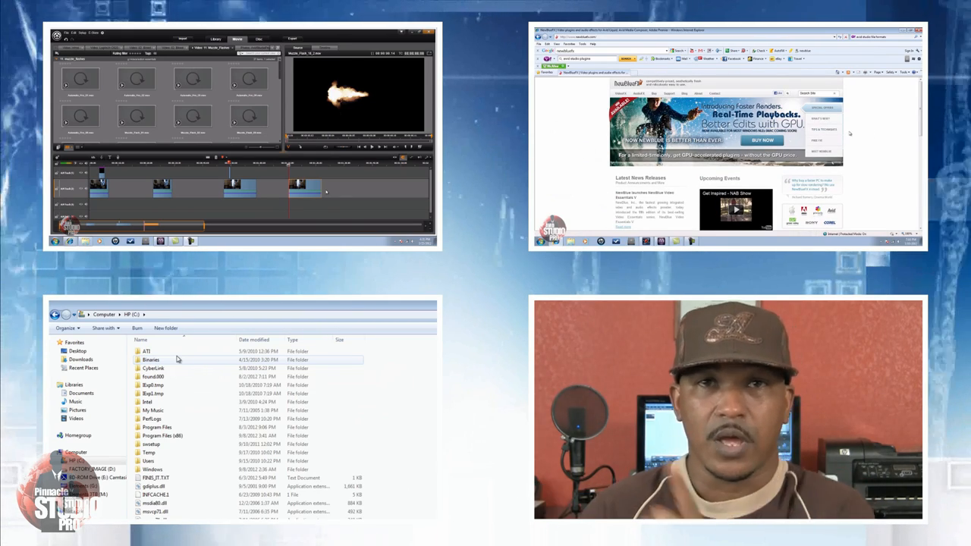
left_click(164, 435)
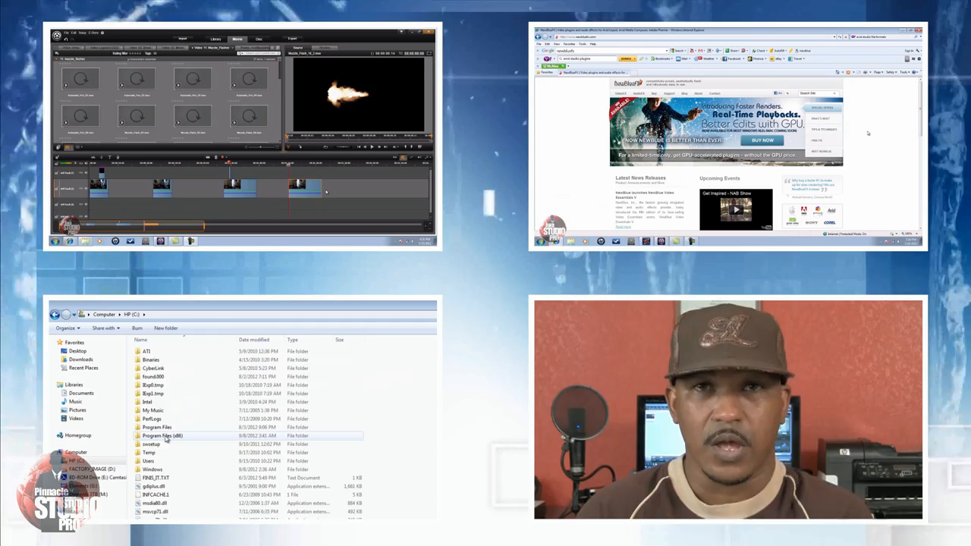
double_click(162, 435)
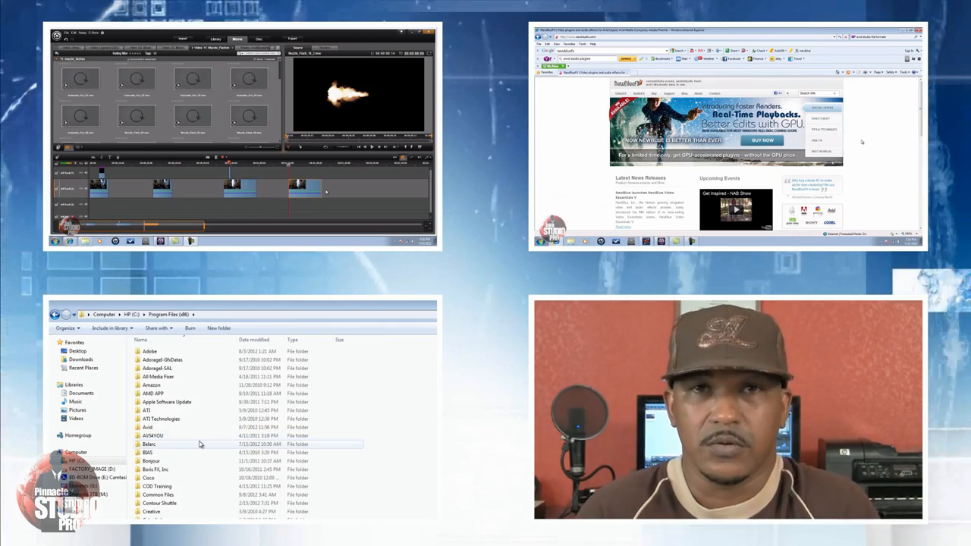